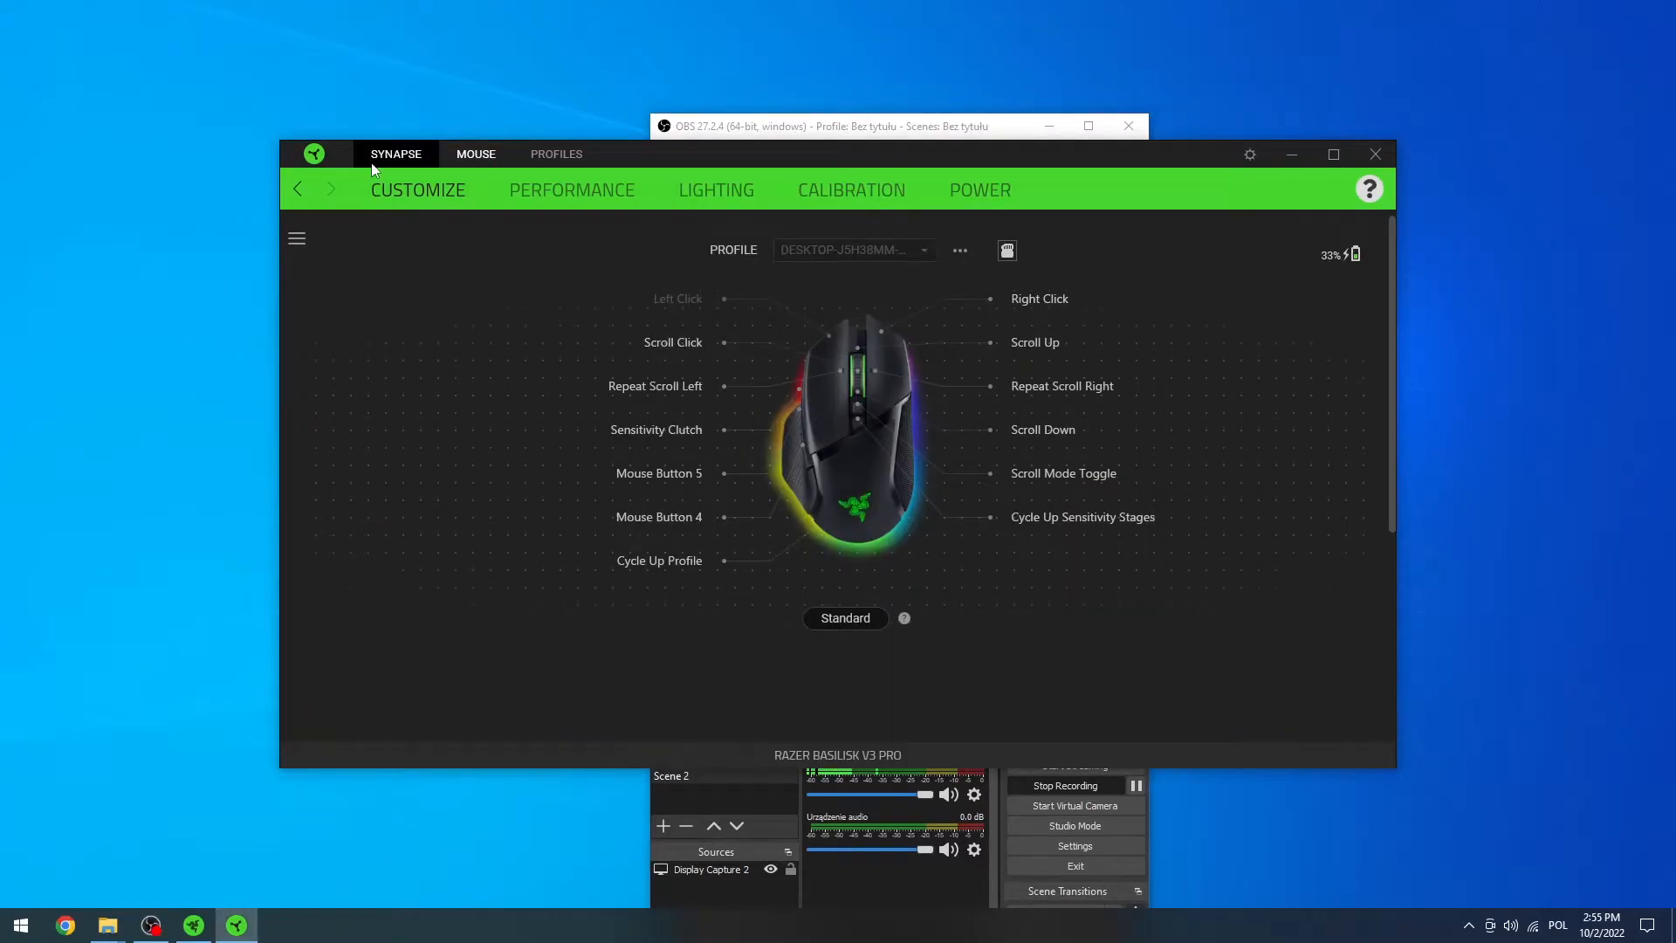
# Step: Return to the Synapse dashboard listing connected devices such as the Basilisk V3 Pro
pyautogui.click(394, 153)
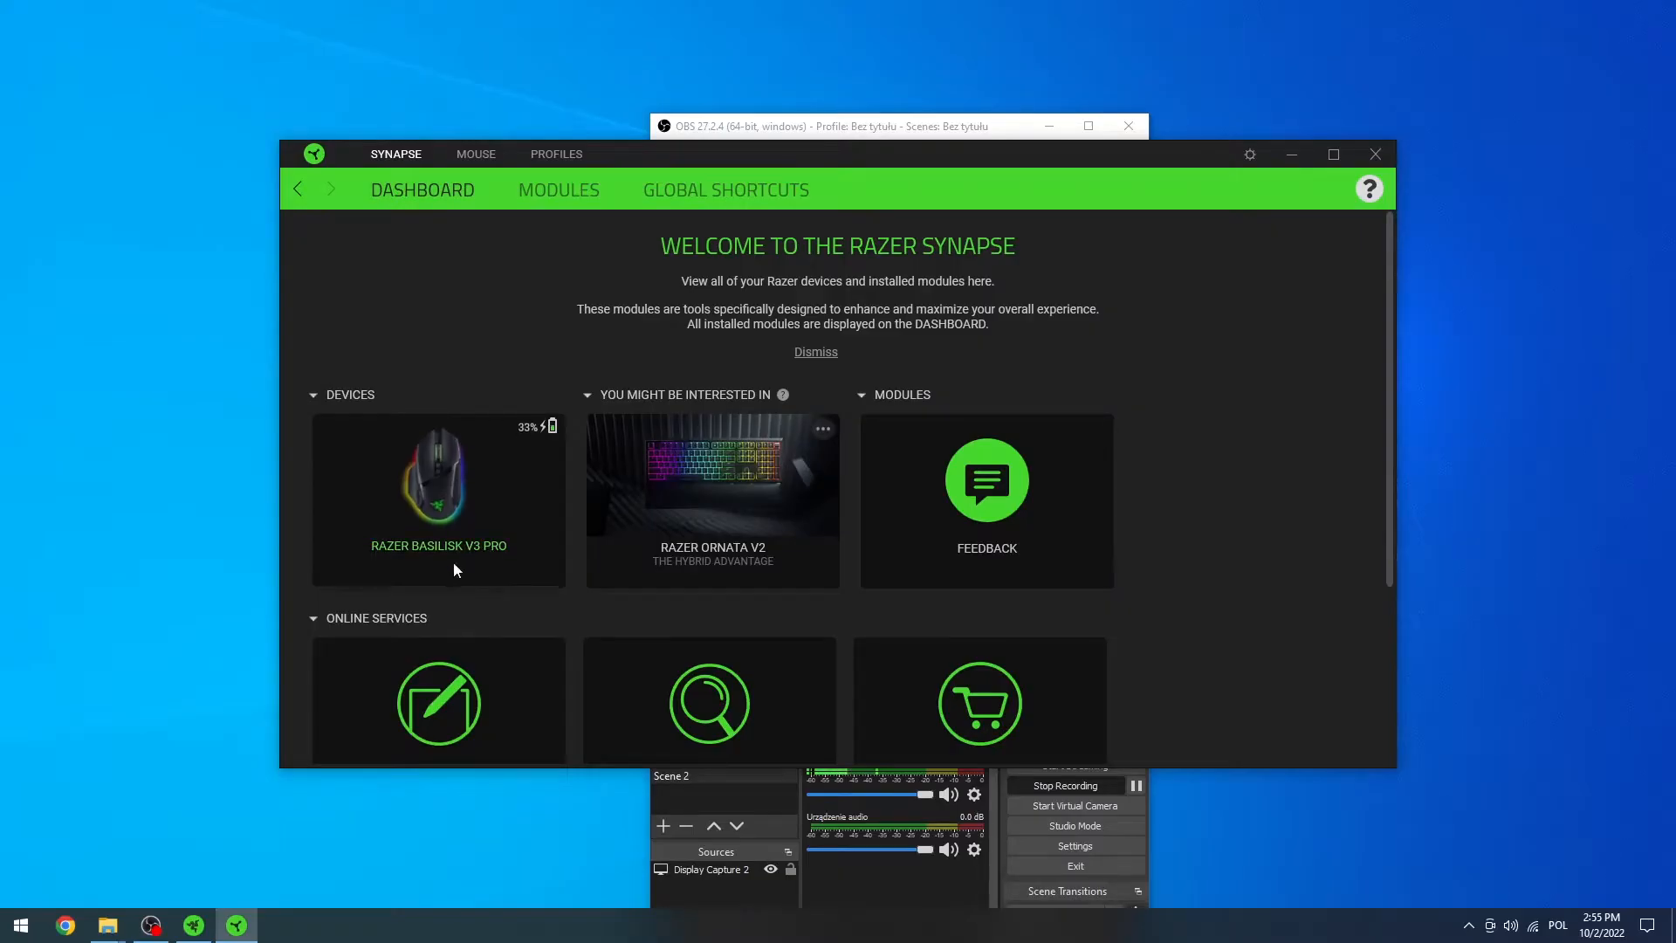
pyautogui.moveTo(432, 610)
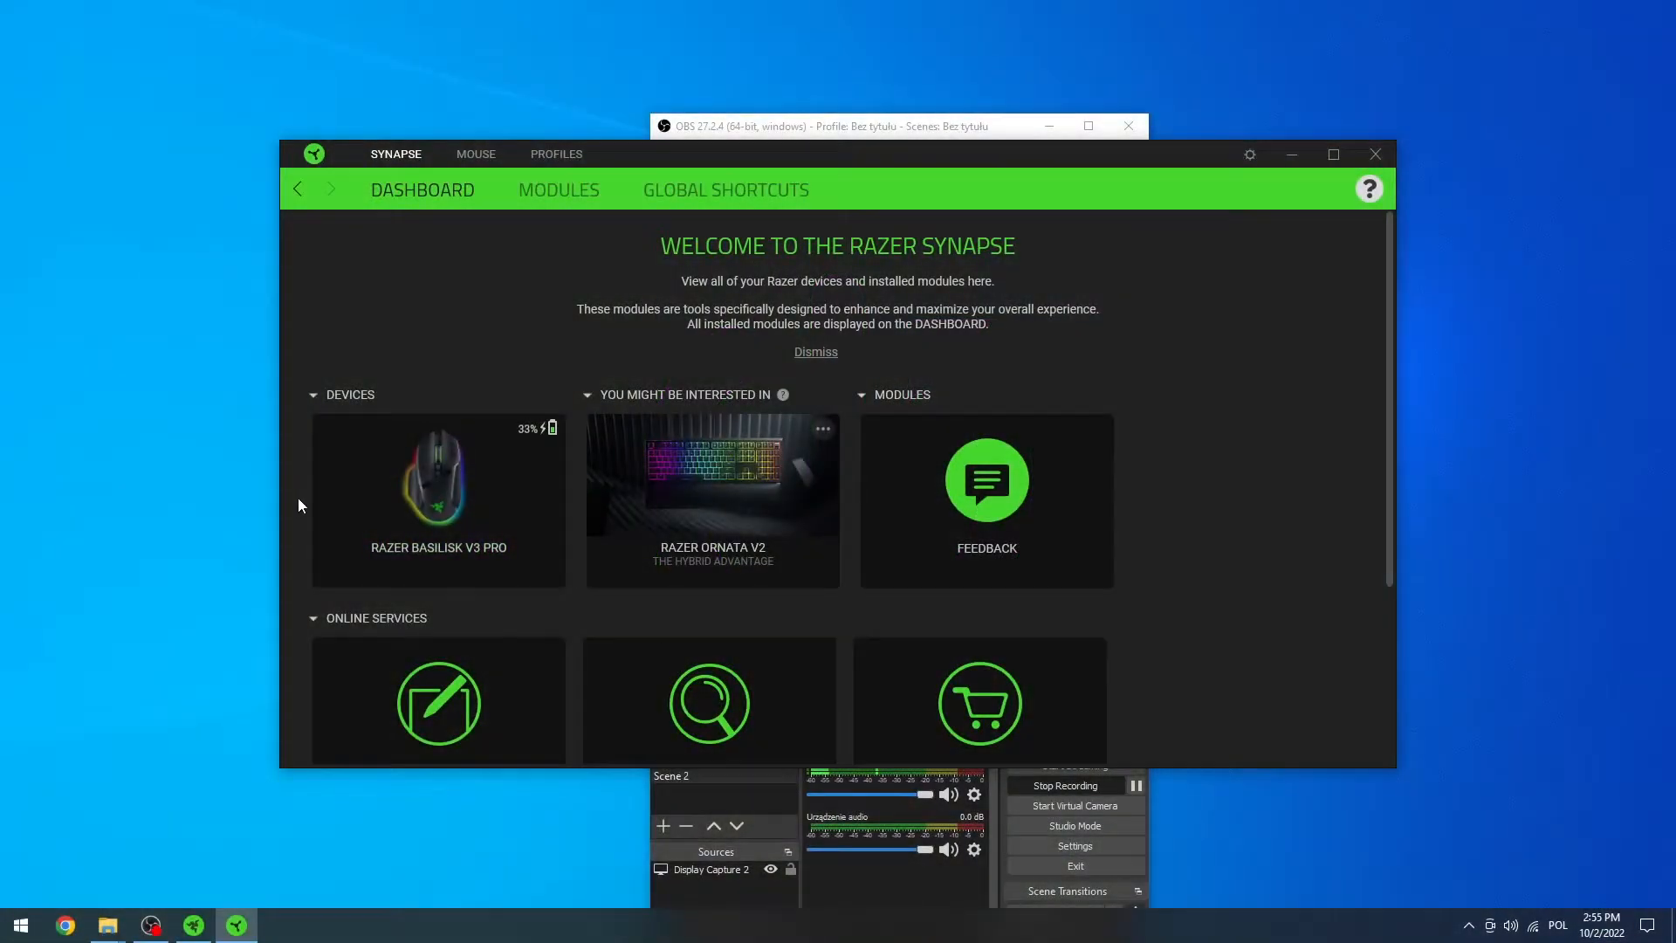
pyautogui.moveTo(236, 924)
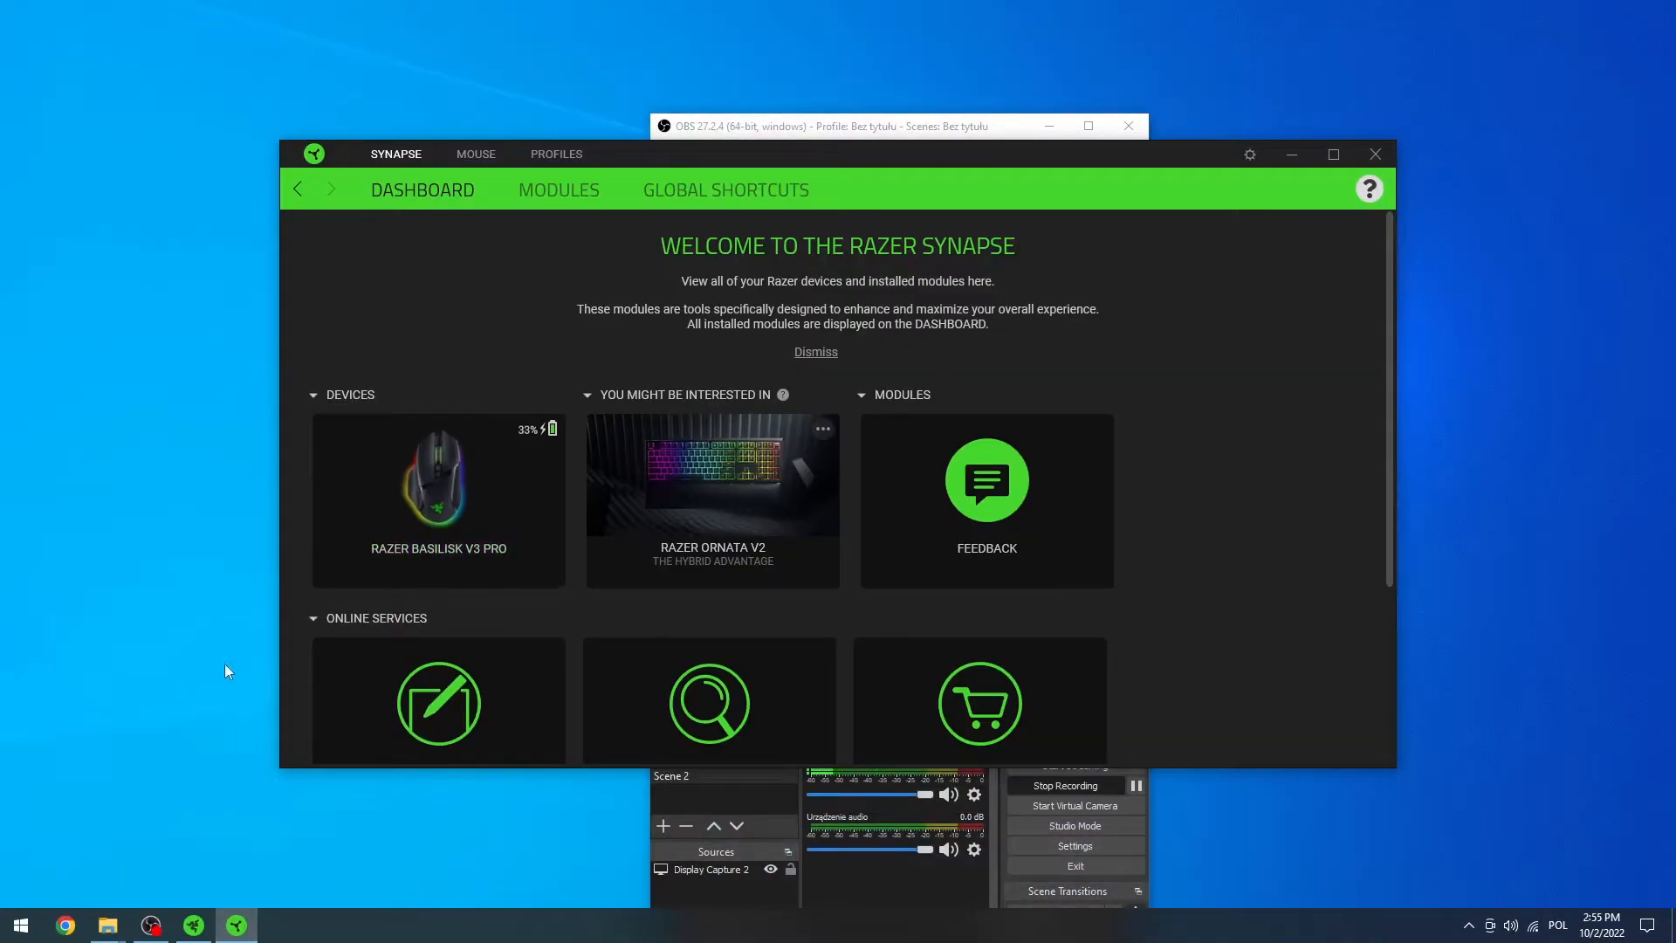
pyautogui.moveTo(47, 315)
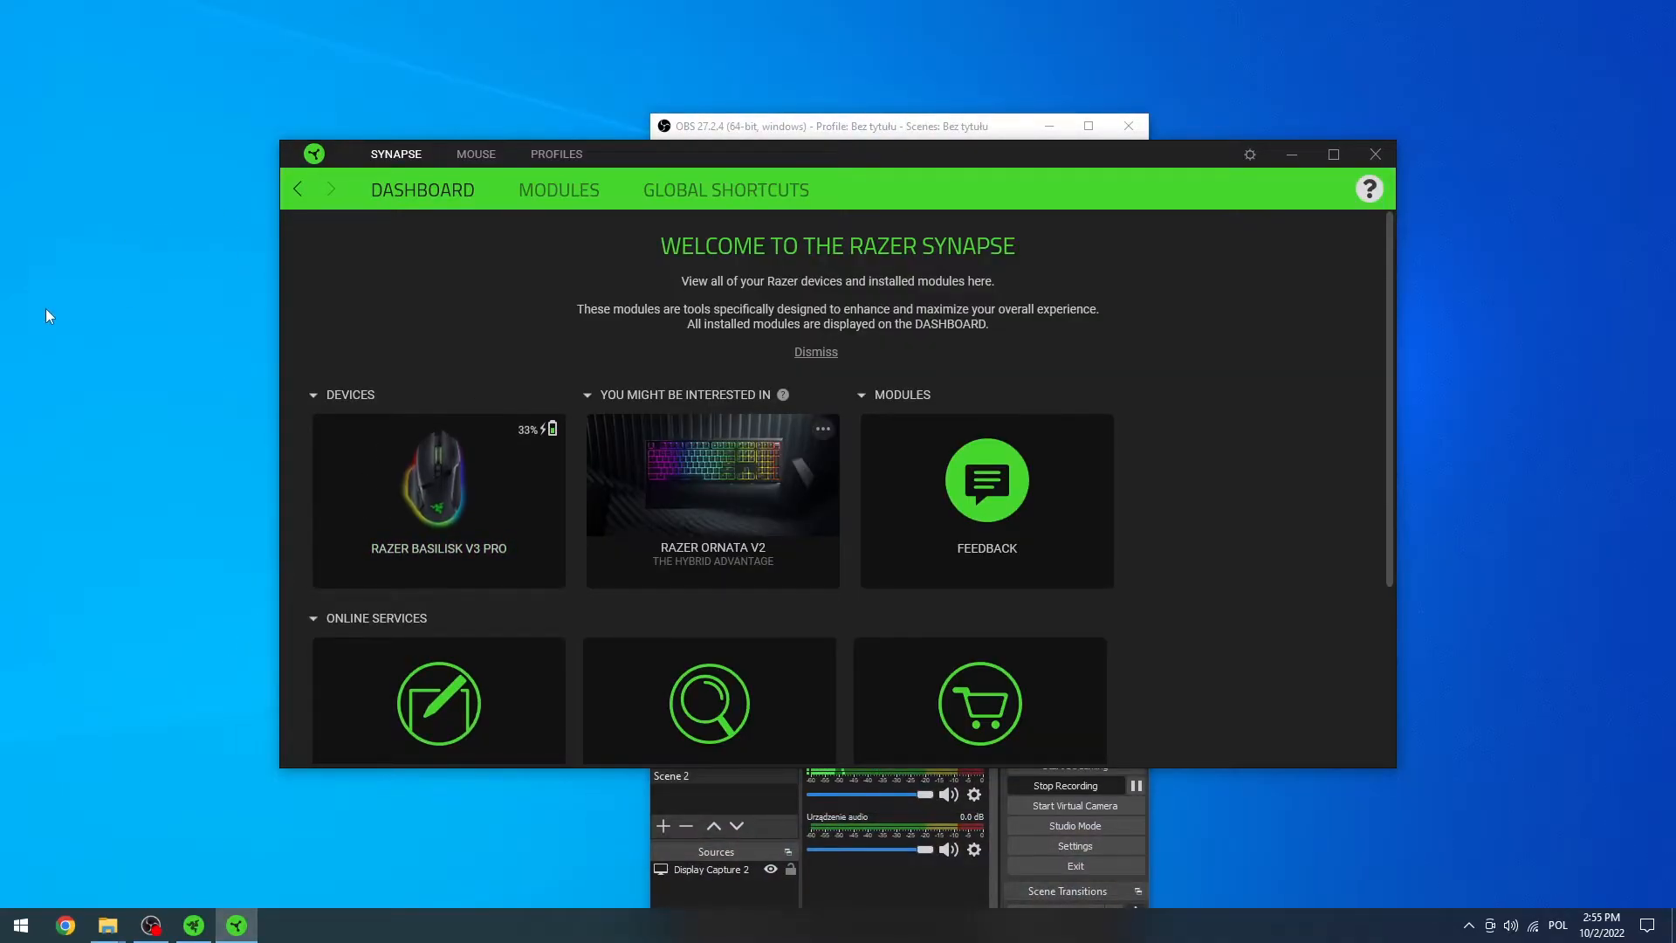
pyautogui.moveTo(751, 614)
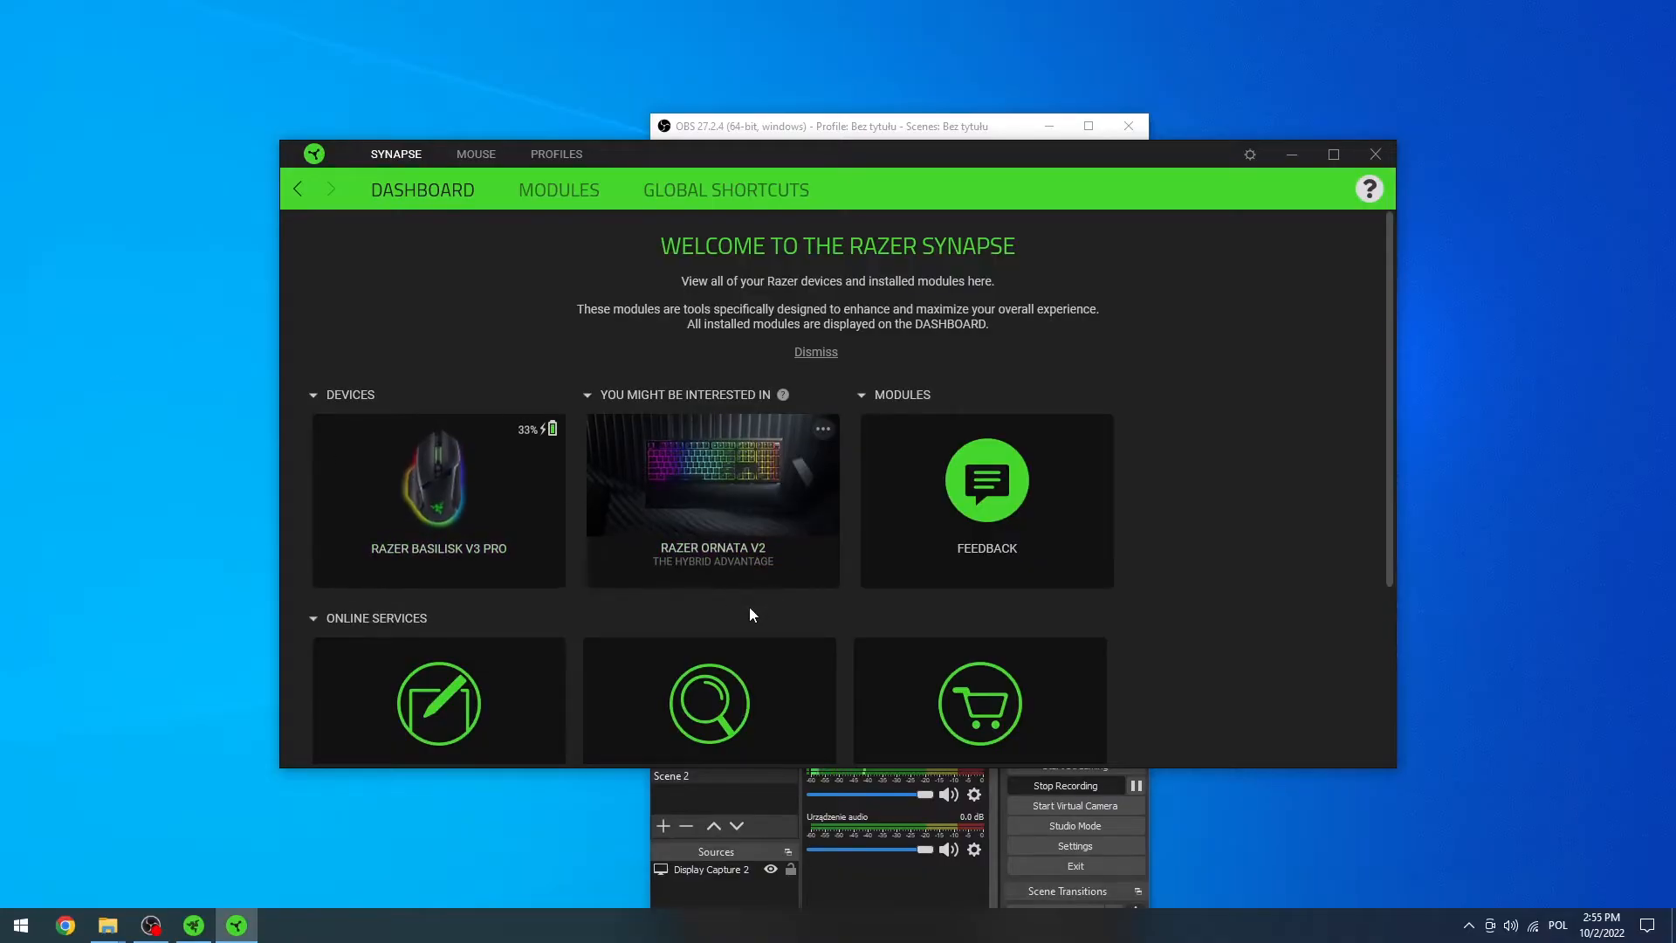
pyautogui.moveTo(656, 649)
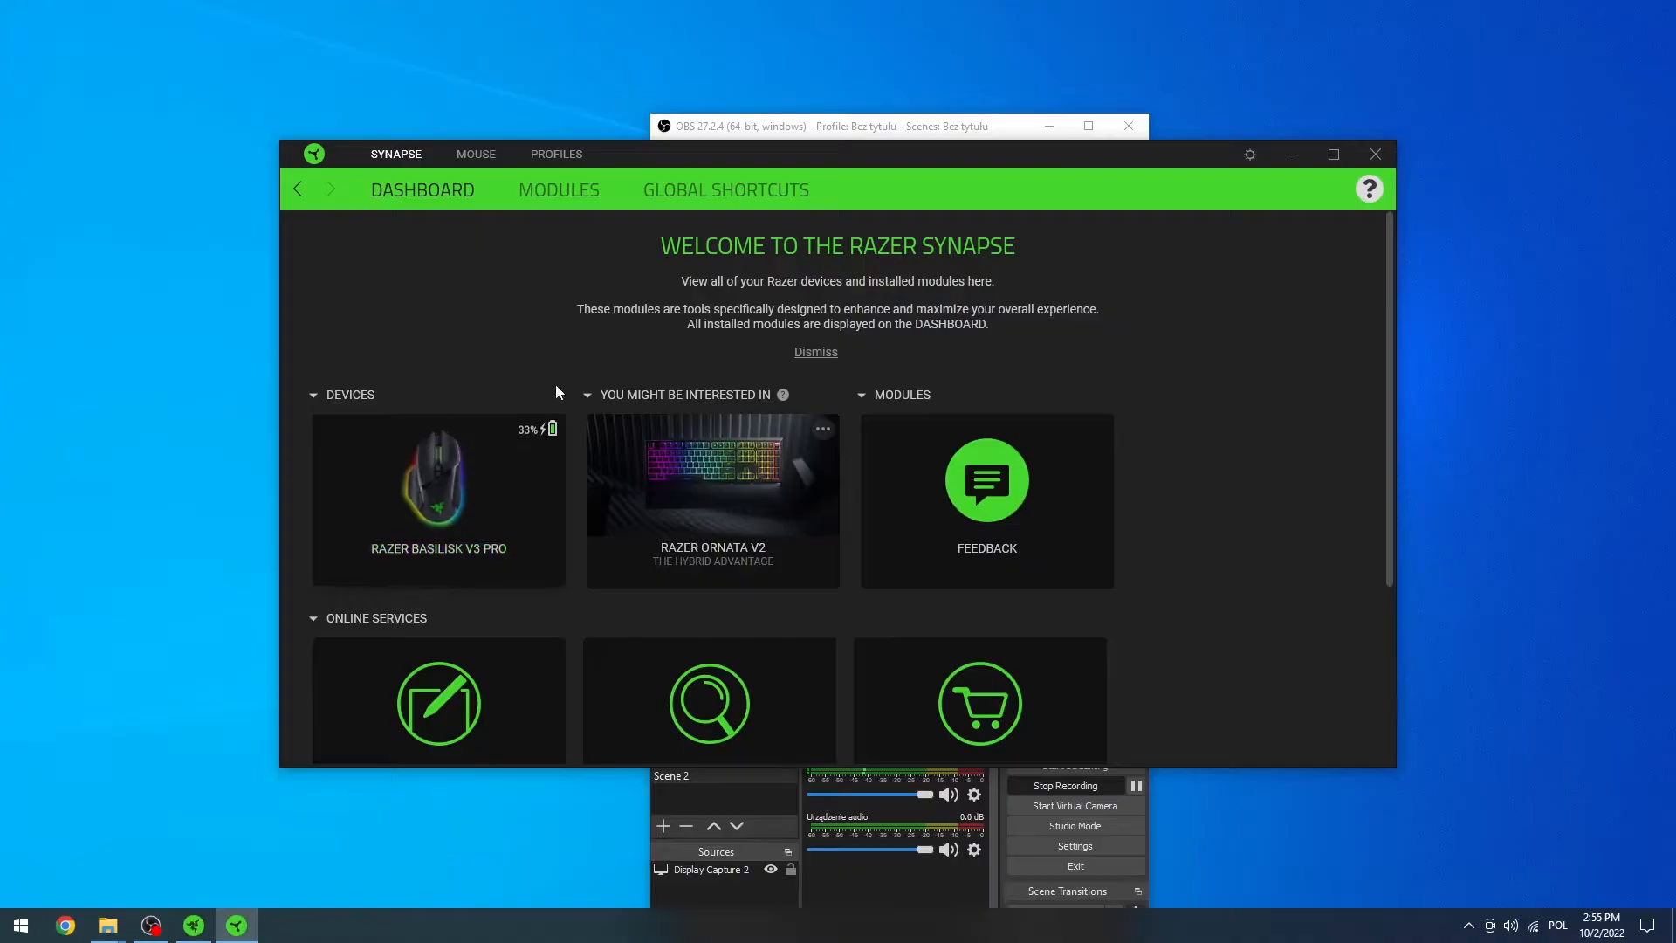
pyautogui.moveTo(438, 496)
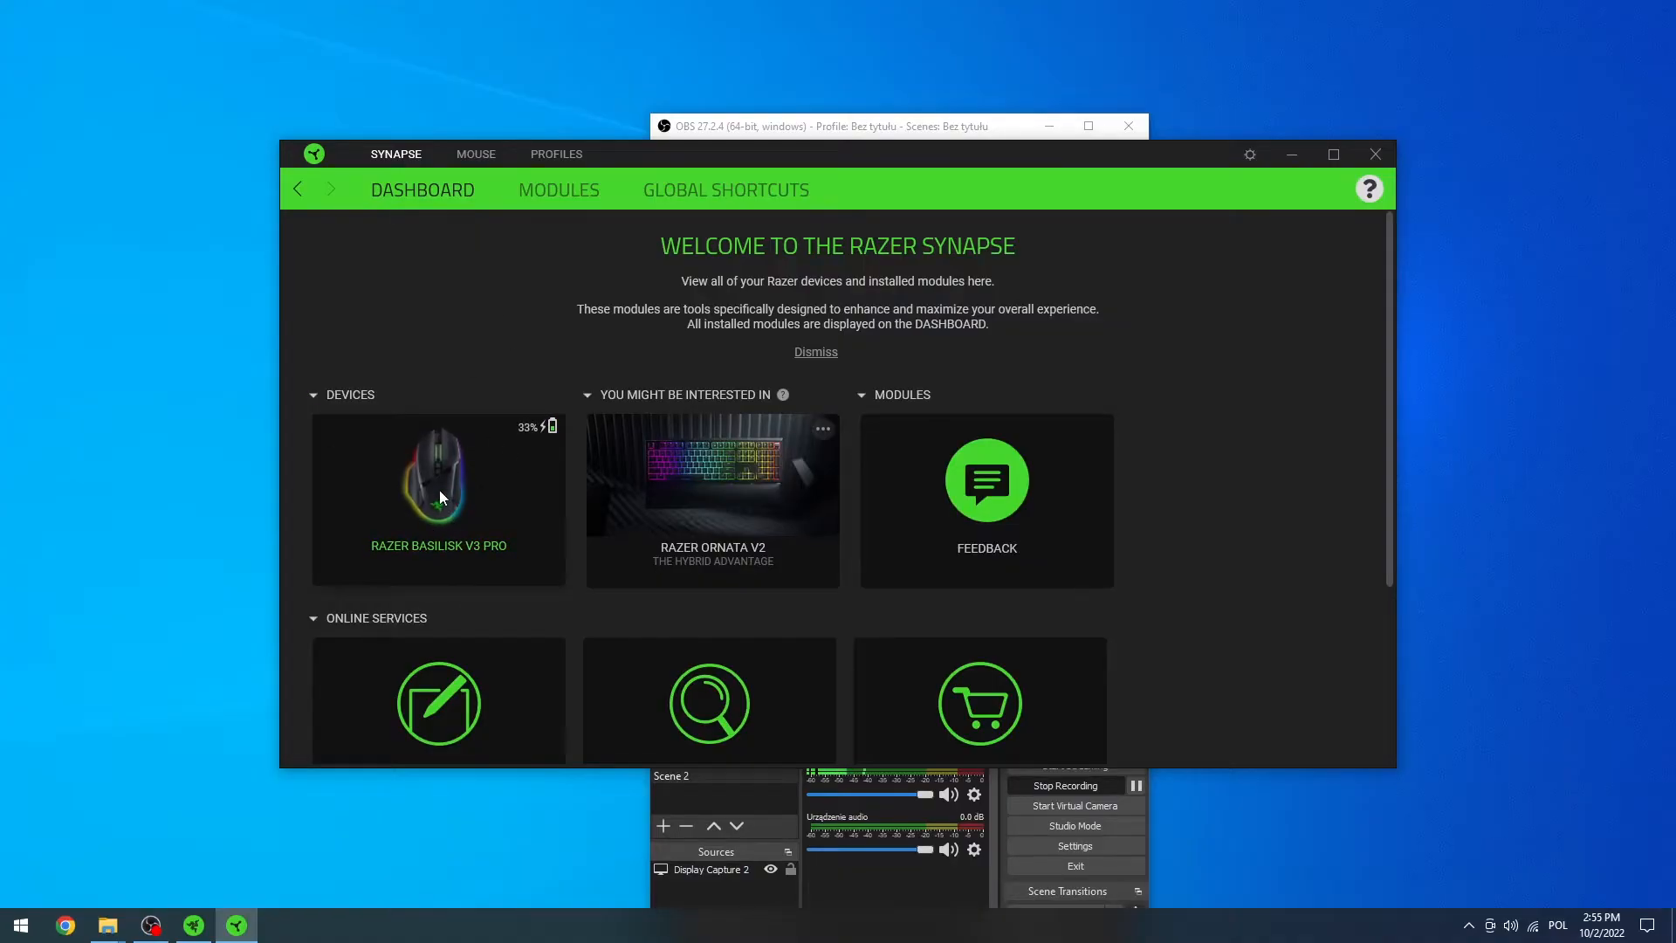
pyautogui.moveTo(433, 504)
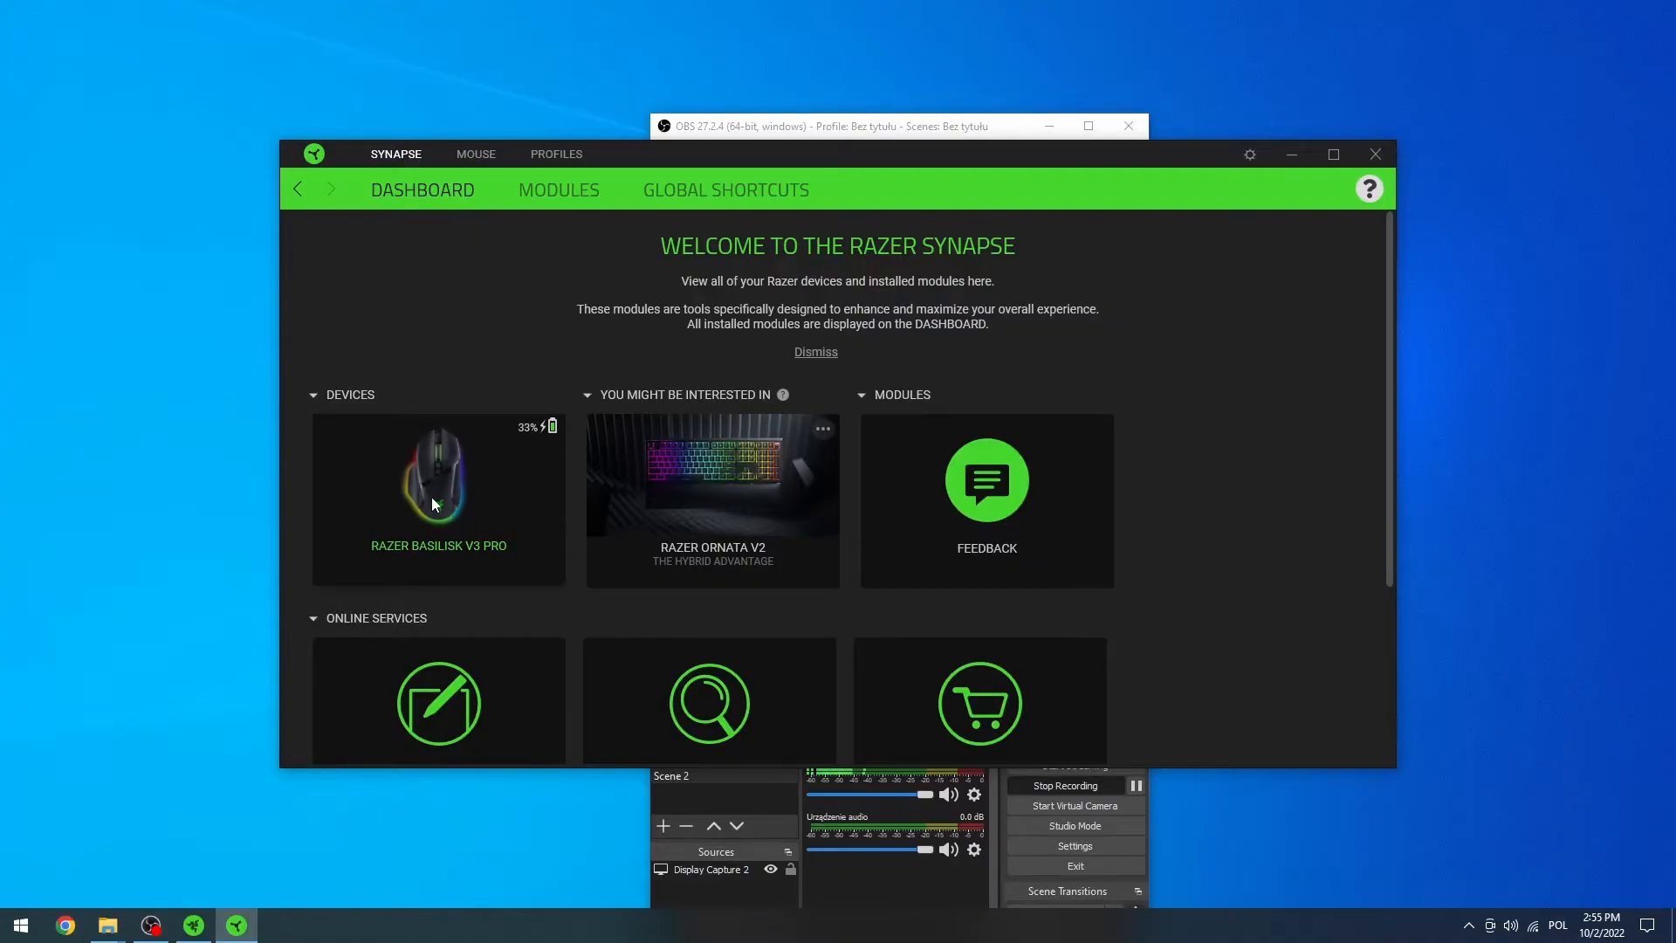
# Step: Open the Basilisk V3 Pro customize page and select Mouse Button 4 for reassignment
pyautogui.click(438, 499)
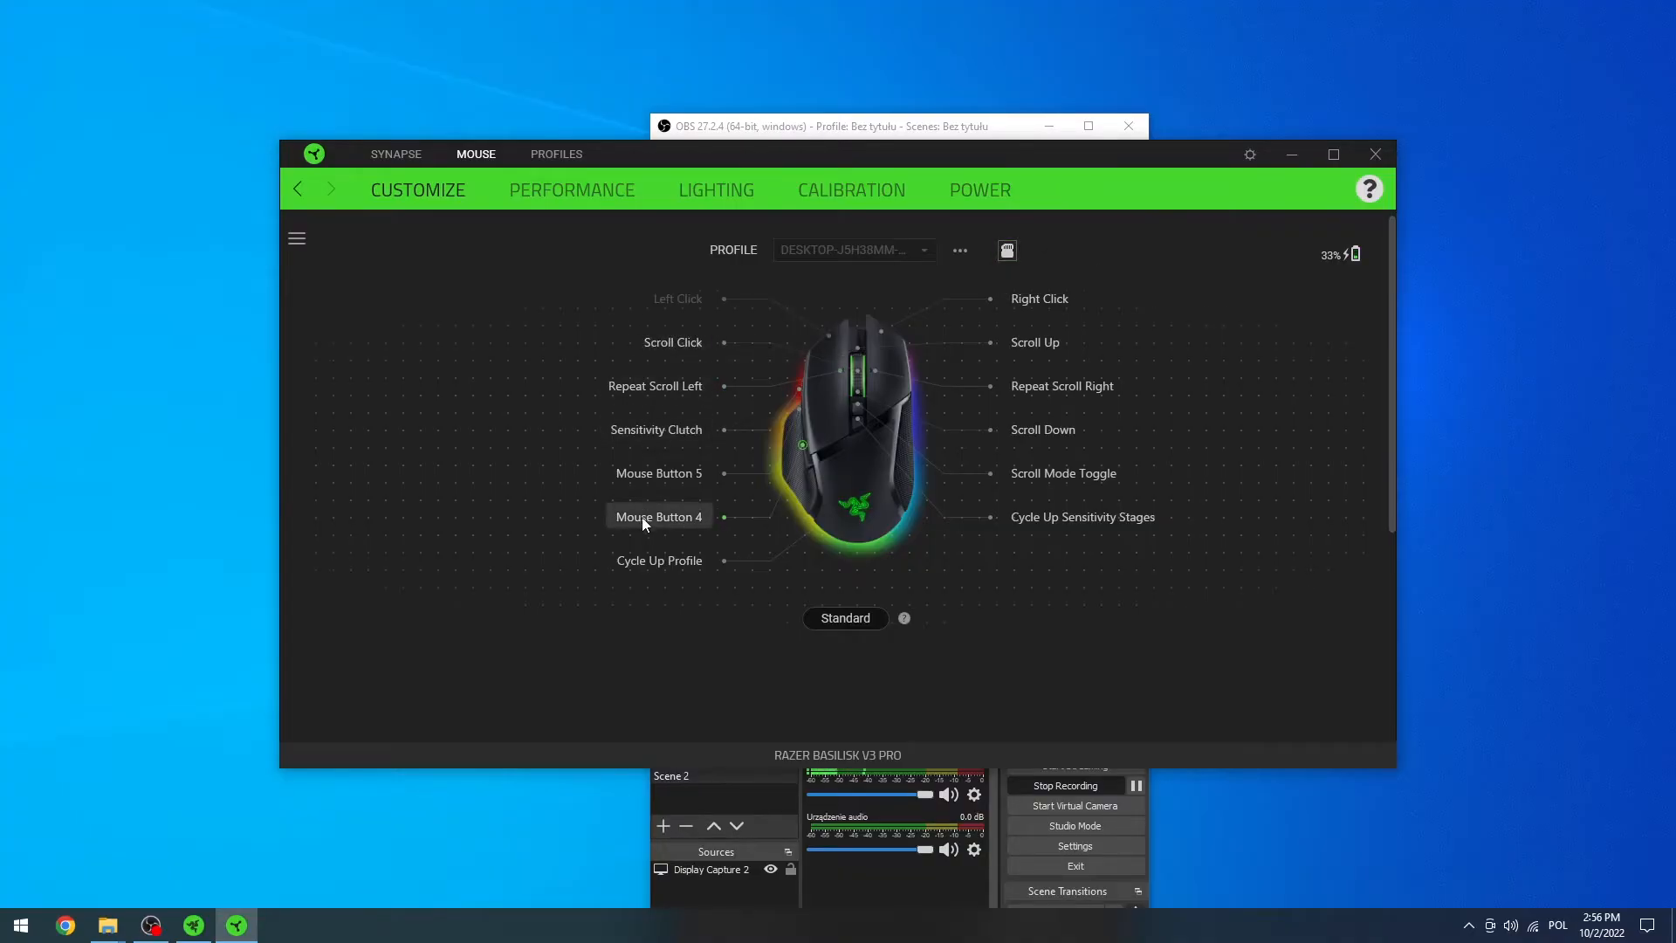
pyautogui.moveTo(696, 420)
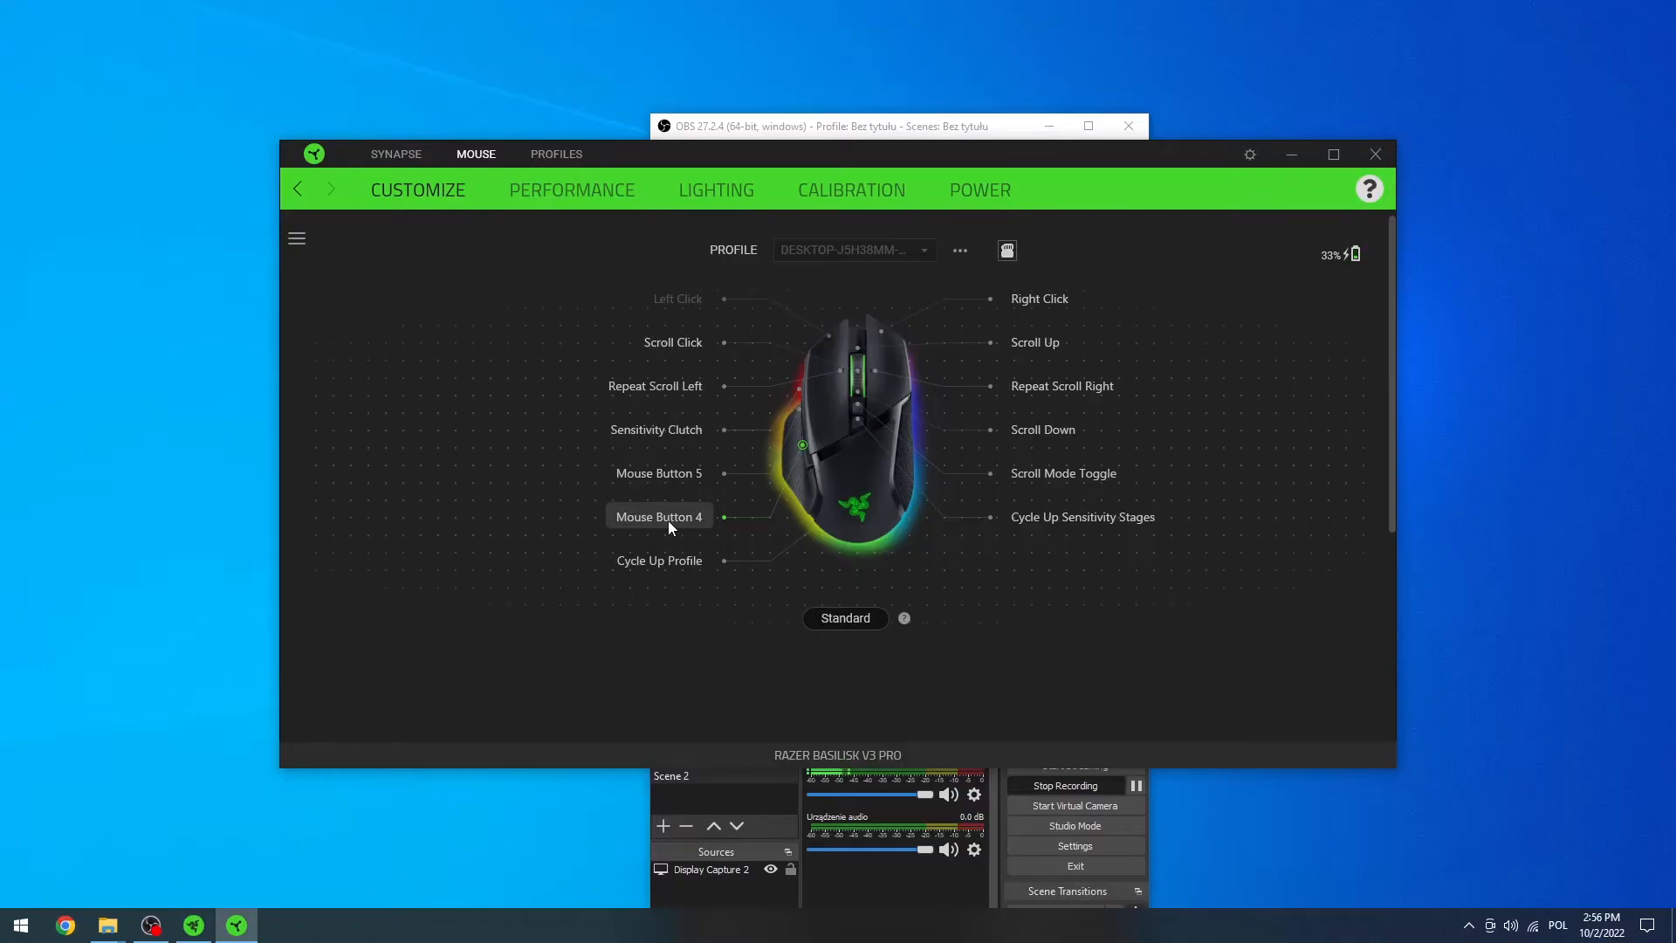
pyautogui.click(658, 516)
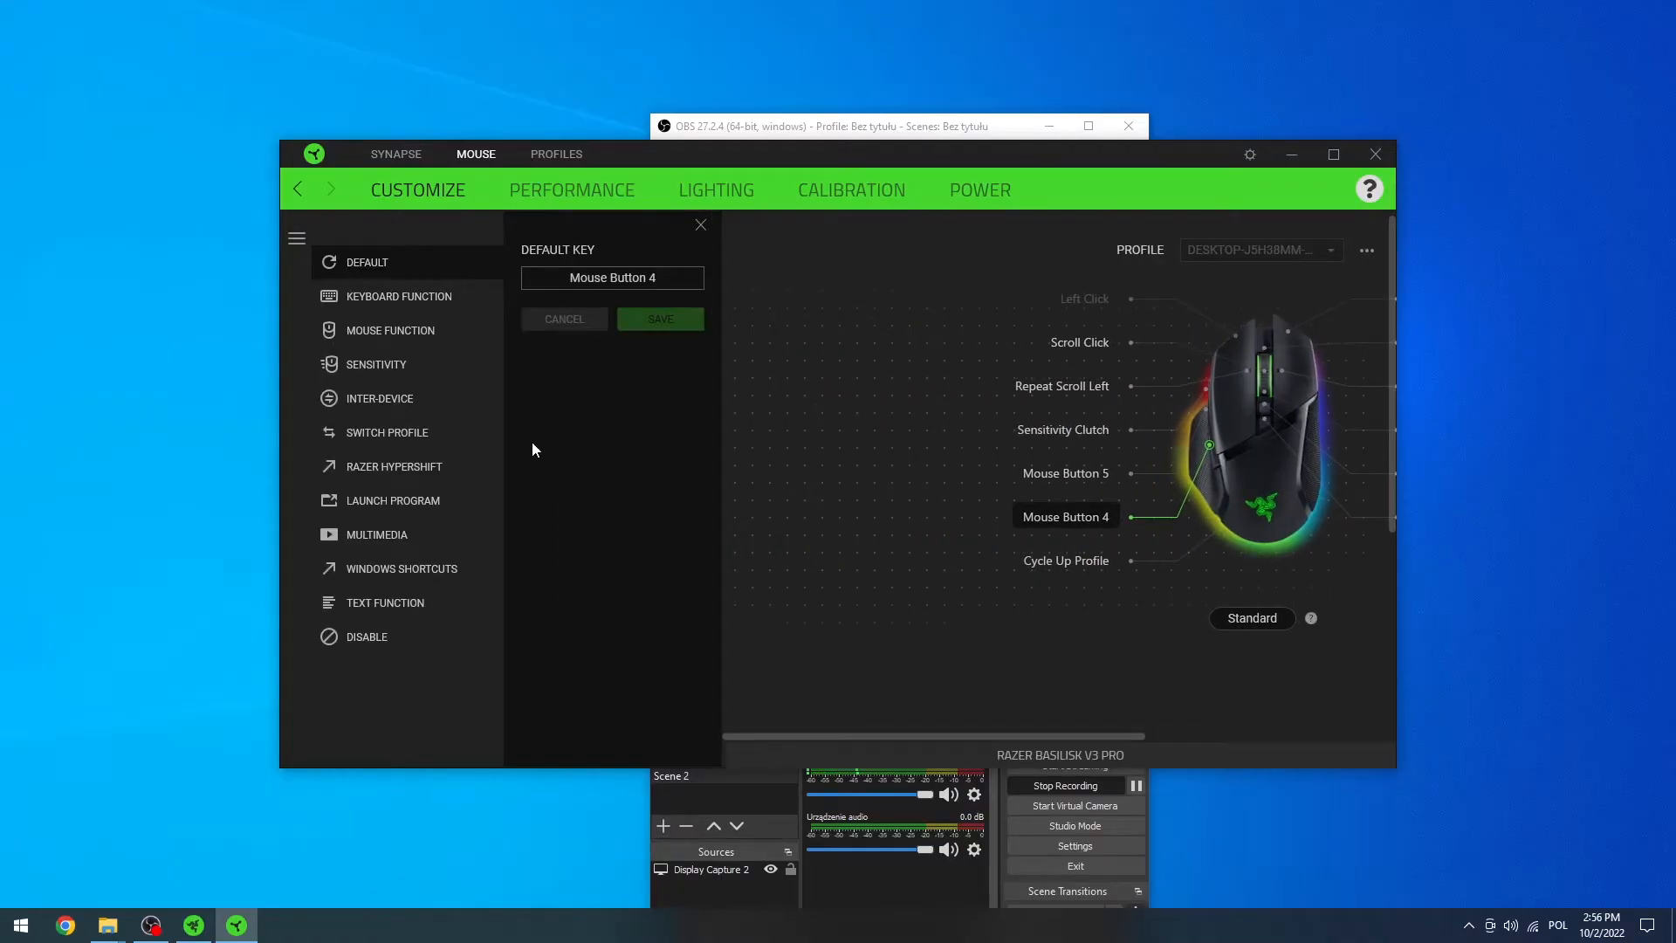
pyautogui.moveTo(386, 433)
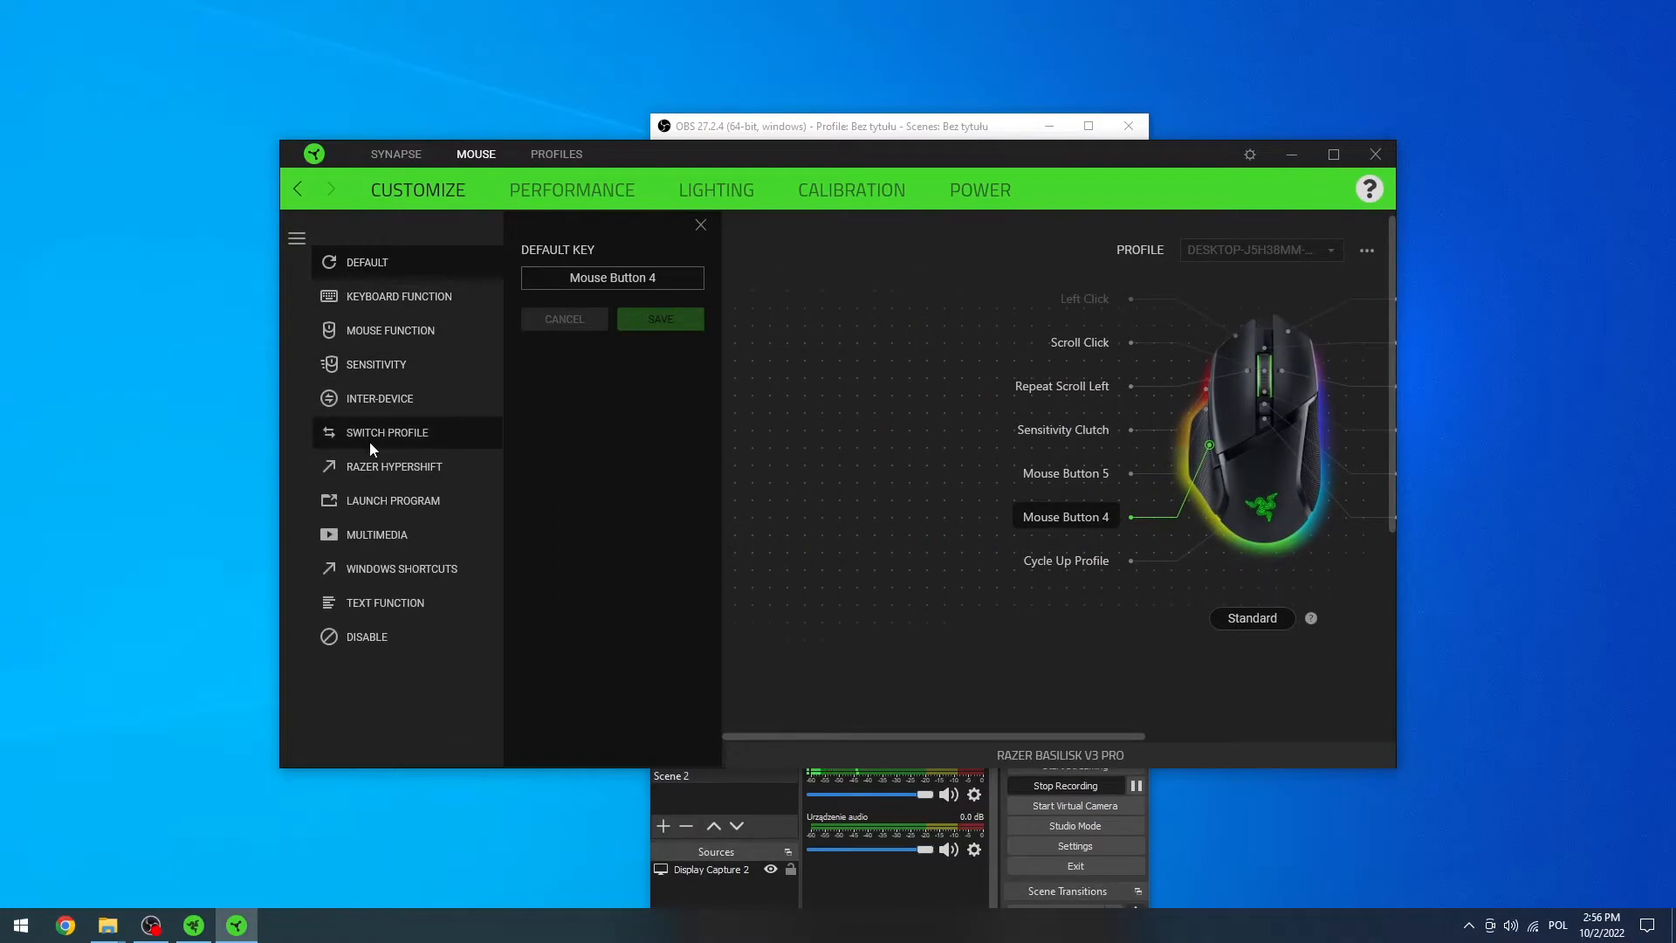
pyautogui.moveTo(398, 295)
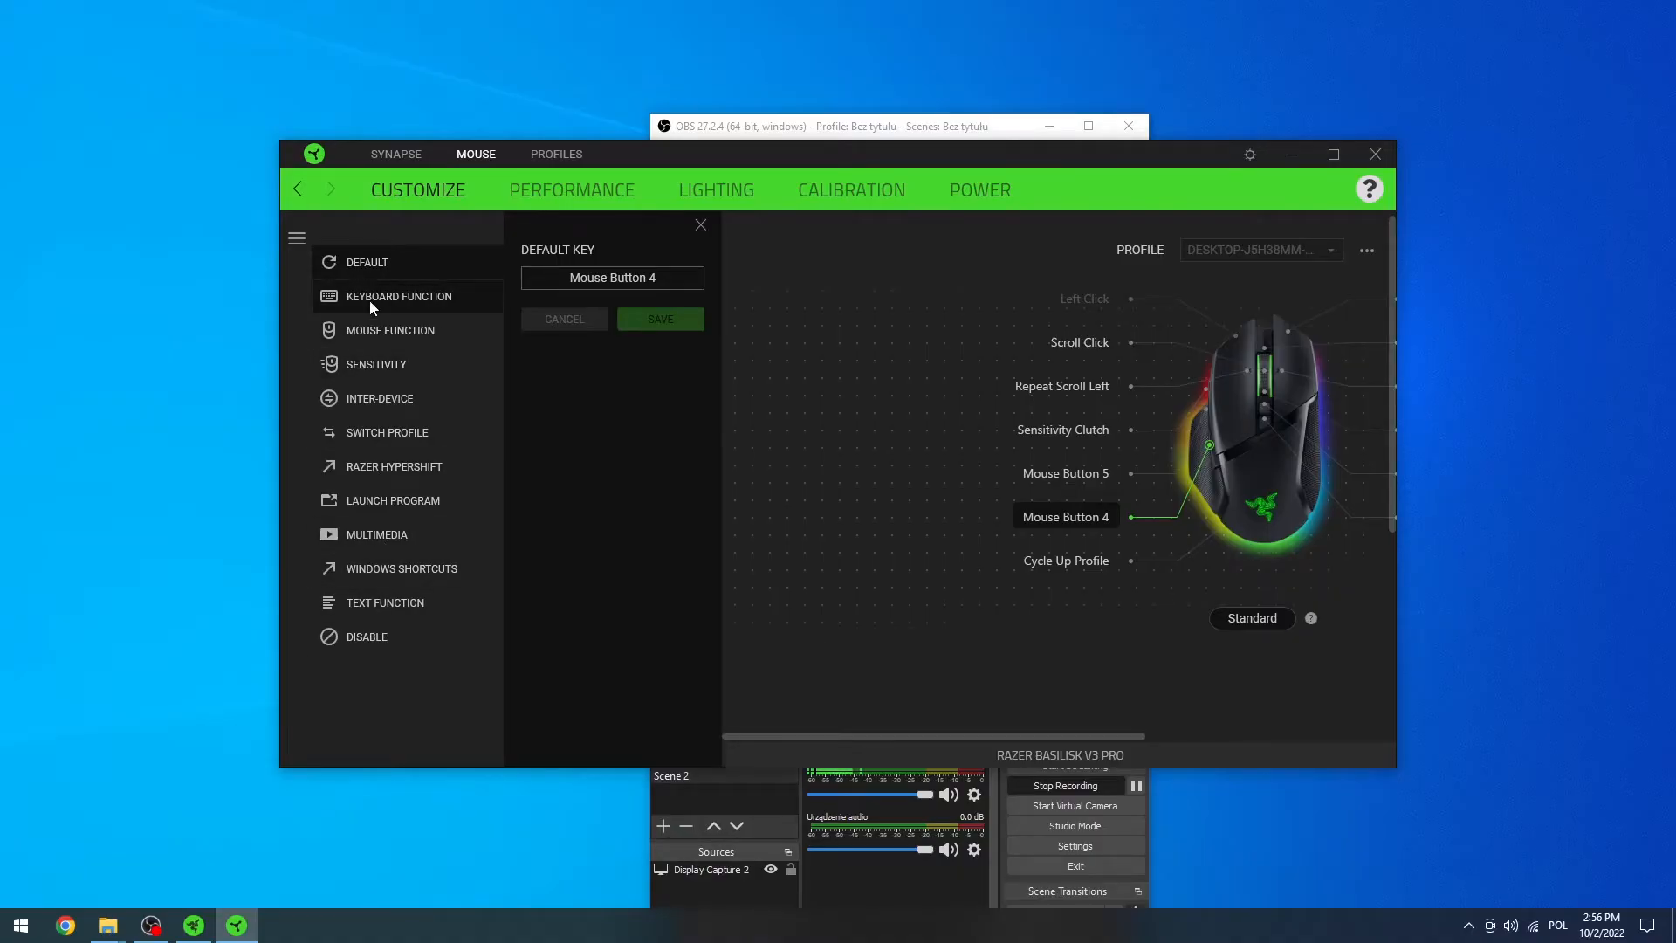
pyautogui.moveTo(433, 353)
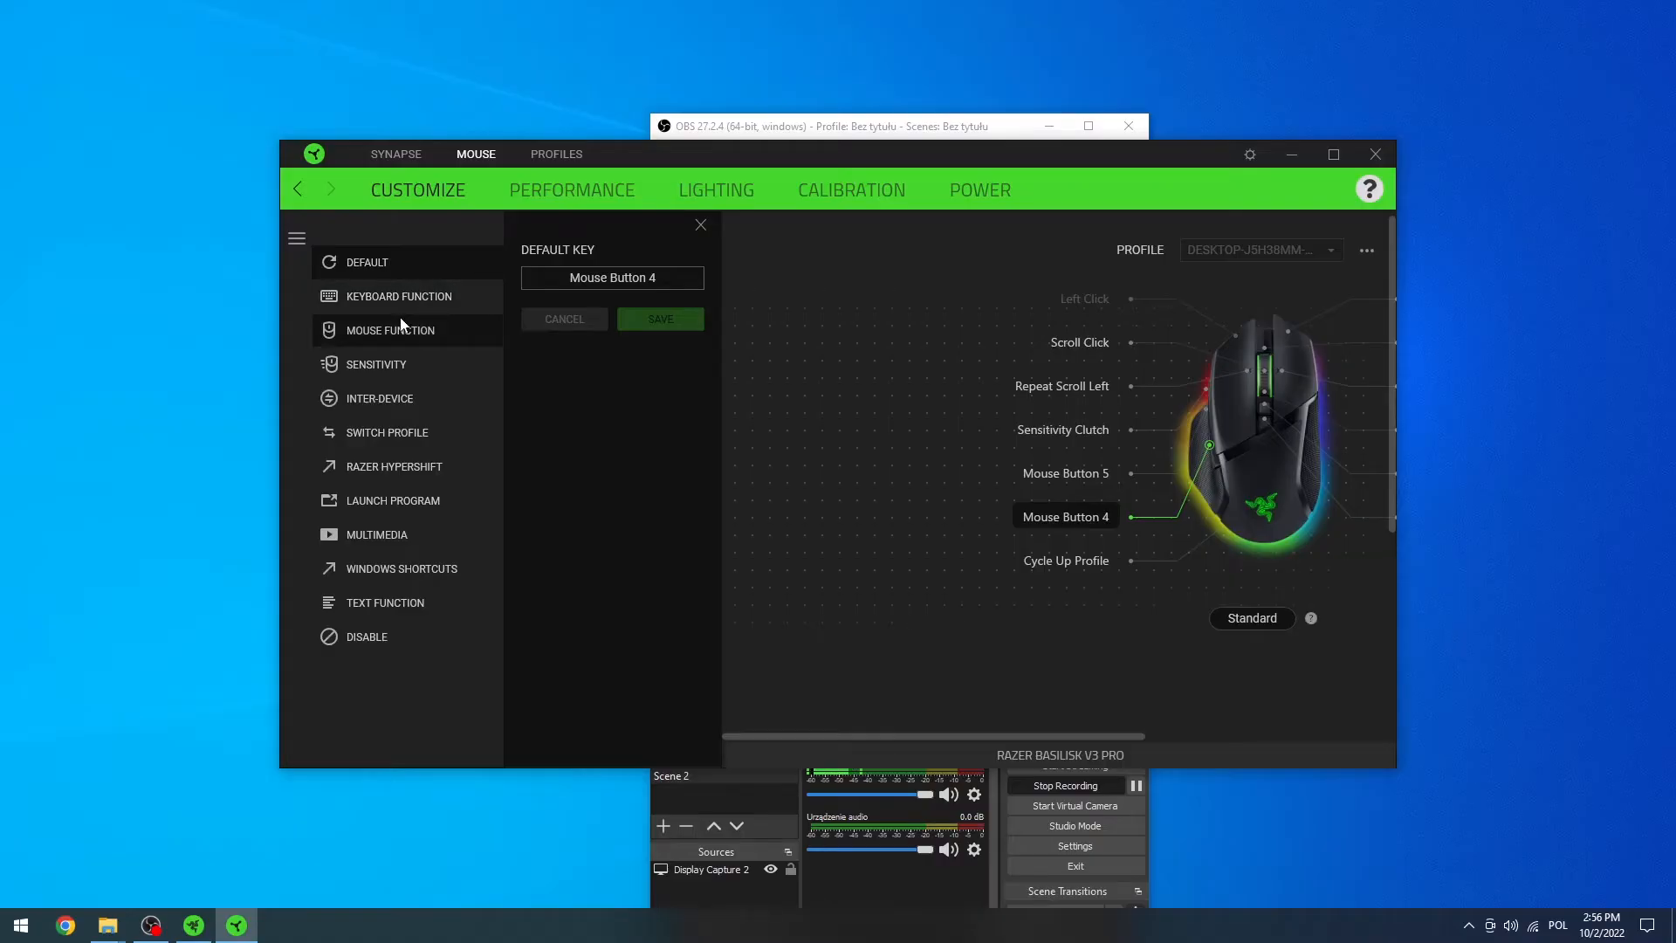
pyautogui.moveTo(366, 444)
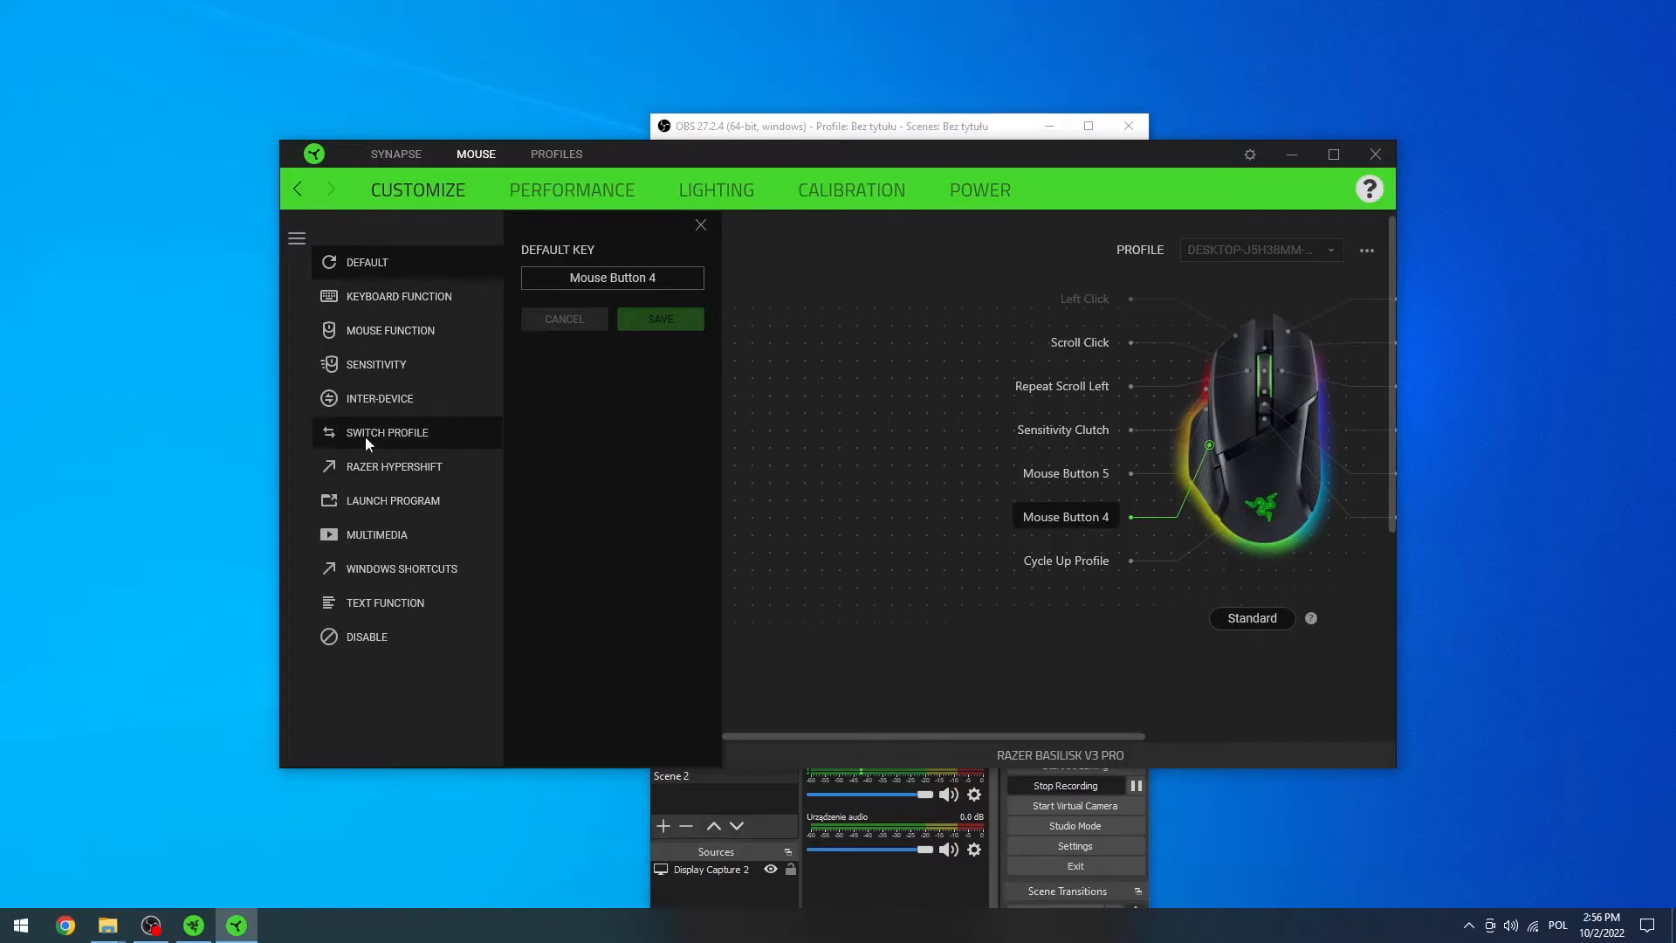
# Step: Choose Keyboard Function as the binding type for Mouse Button 4
pyautogui.click(399, 296)
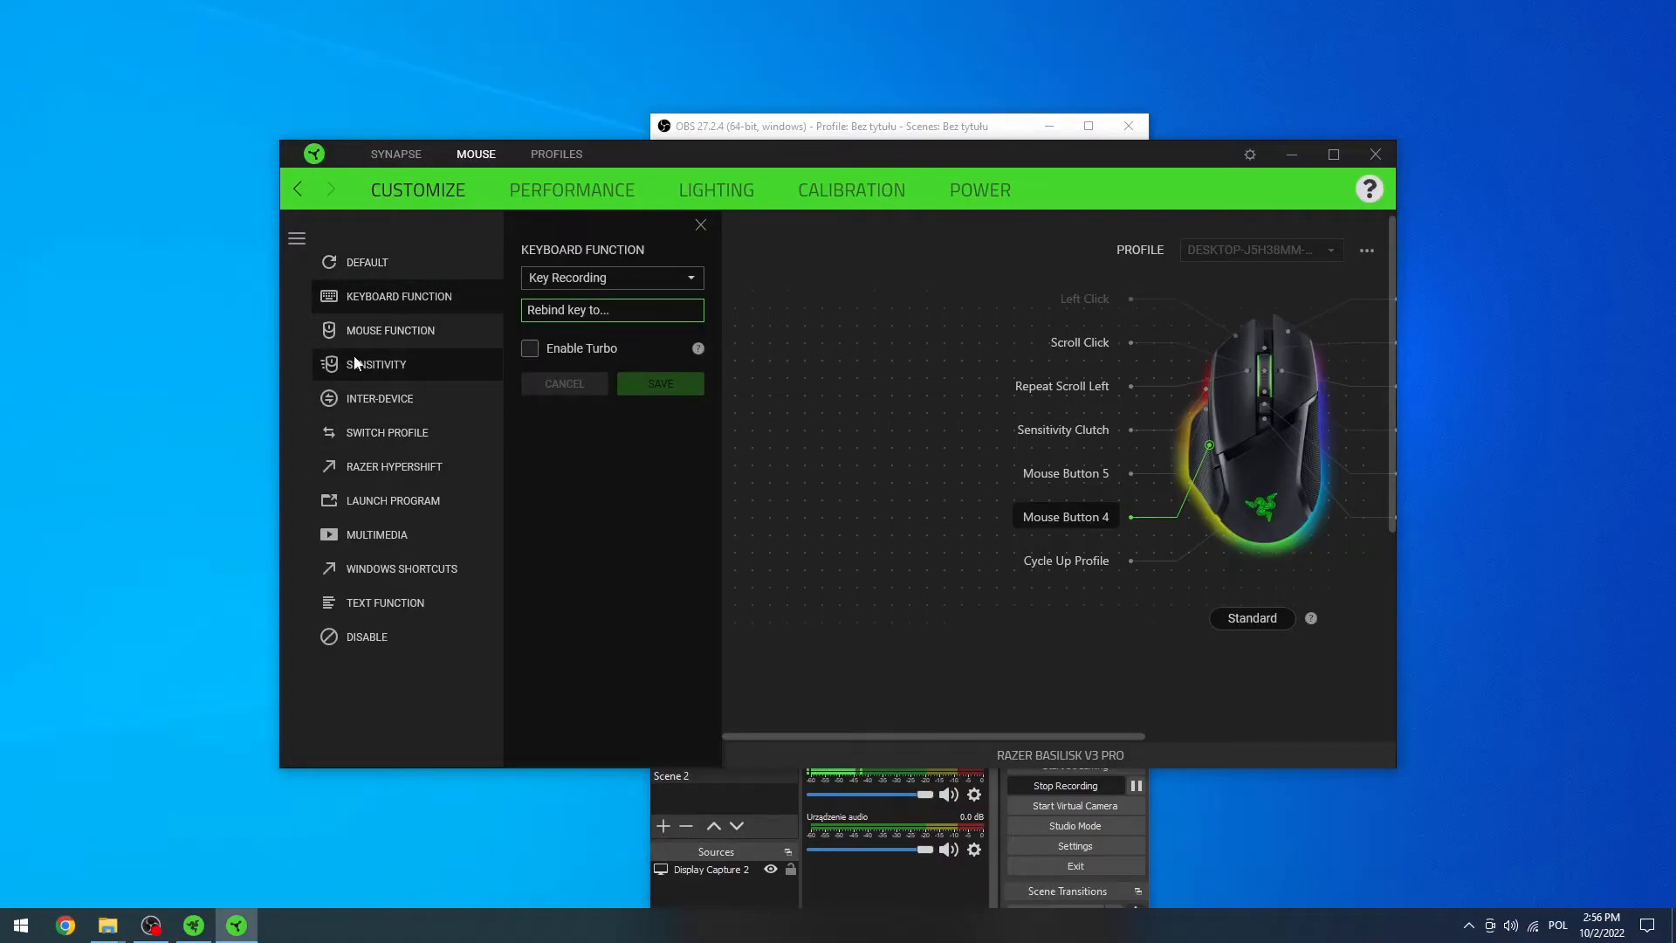
pyautogui.moveTo(1079, 529)
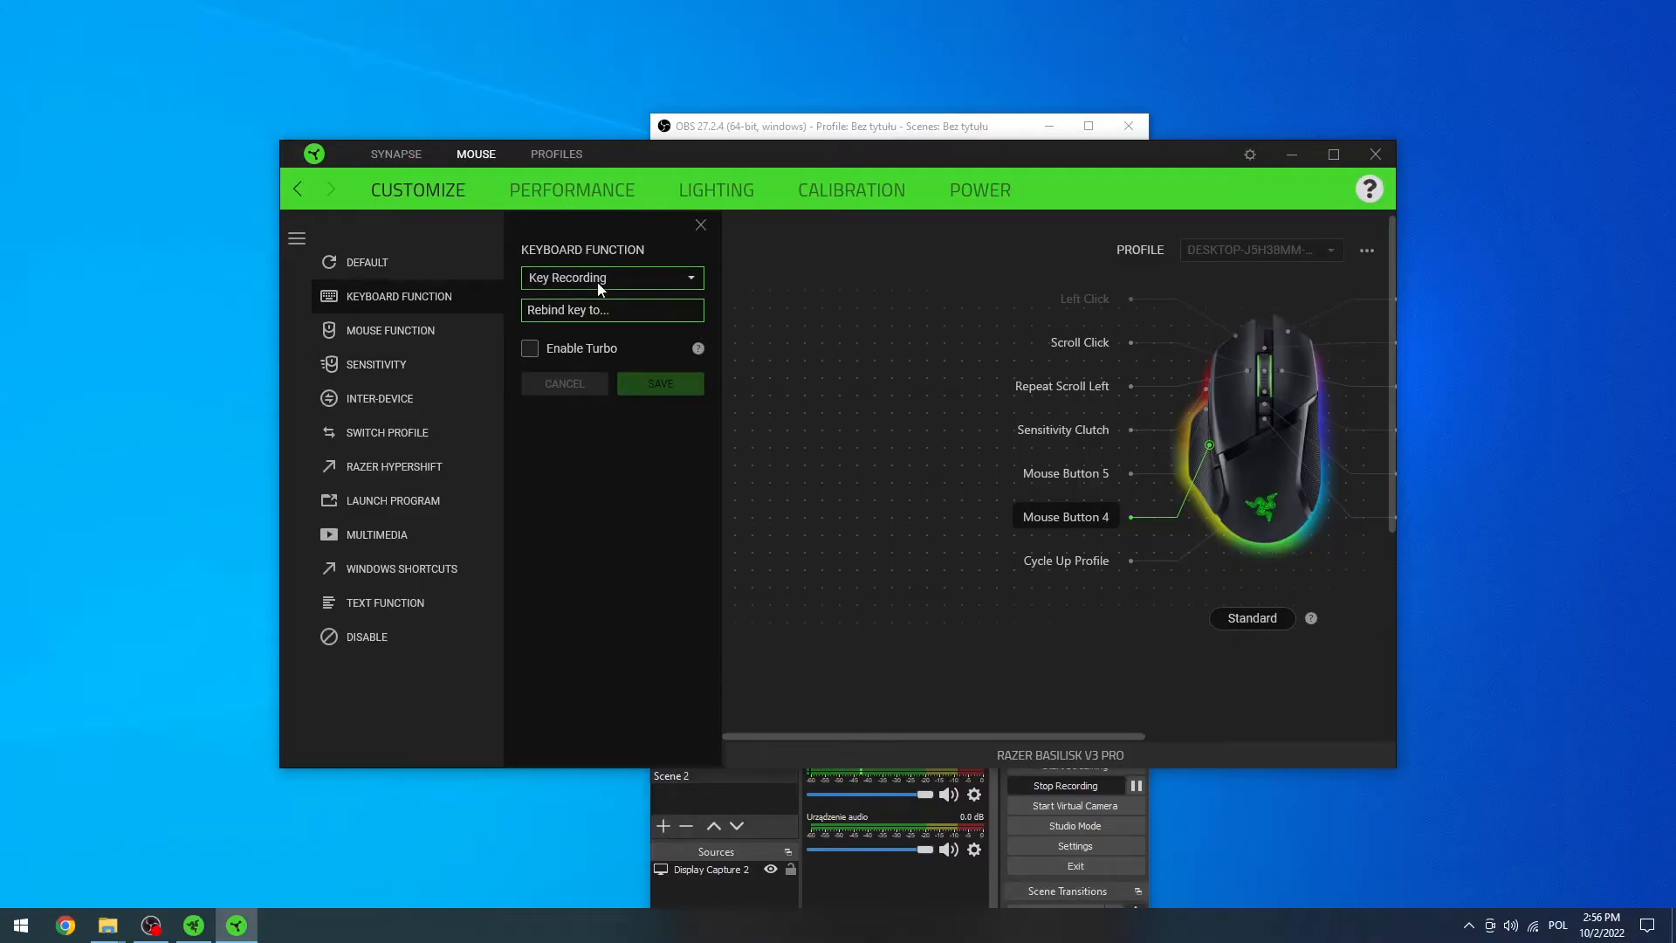
pyautogui.click(609, 277)
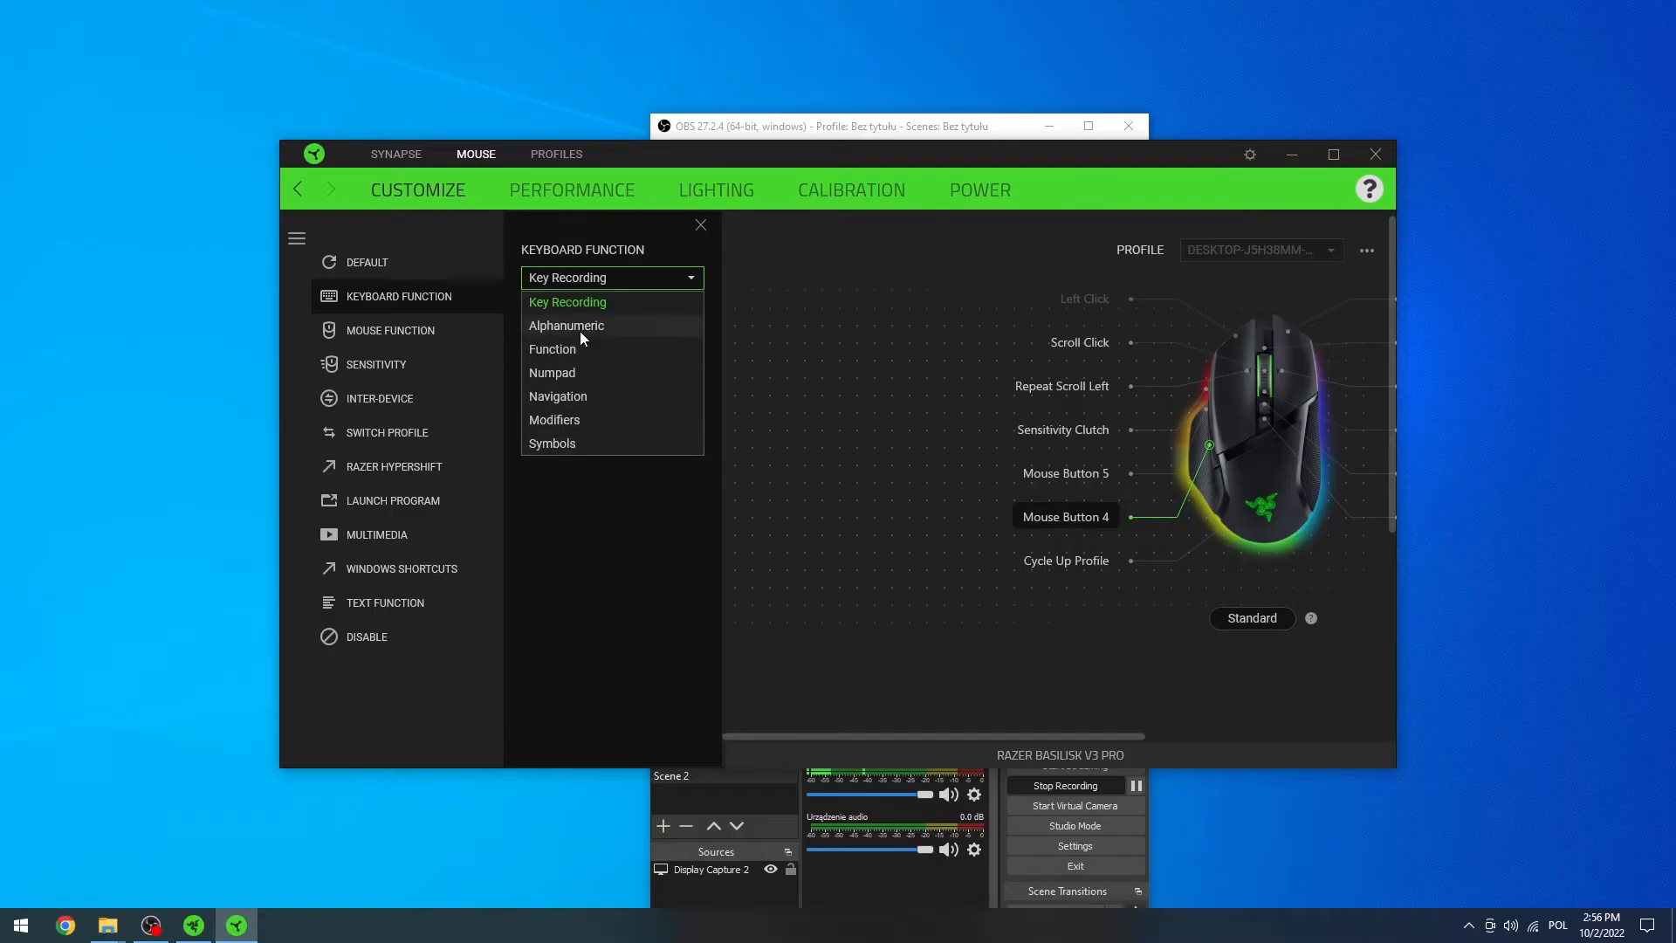
pyautogui.click(566, 301)
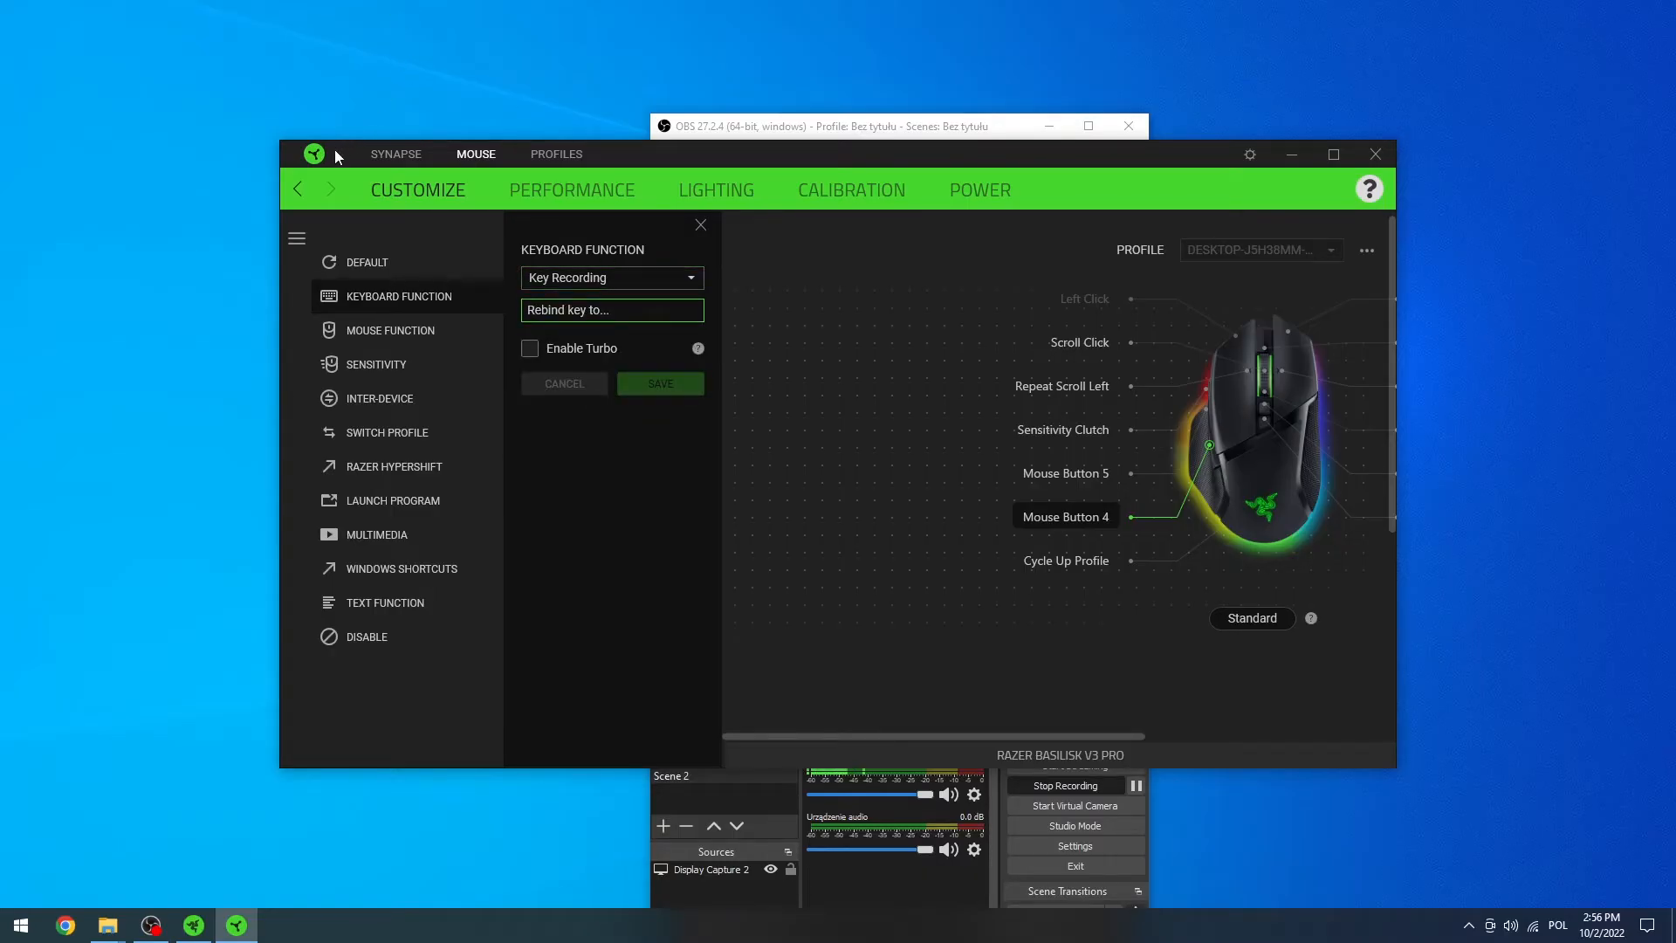
pyautogui.moveTo(303, 328)
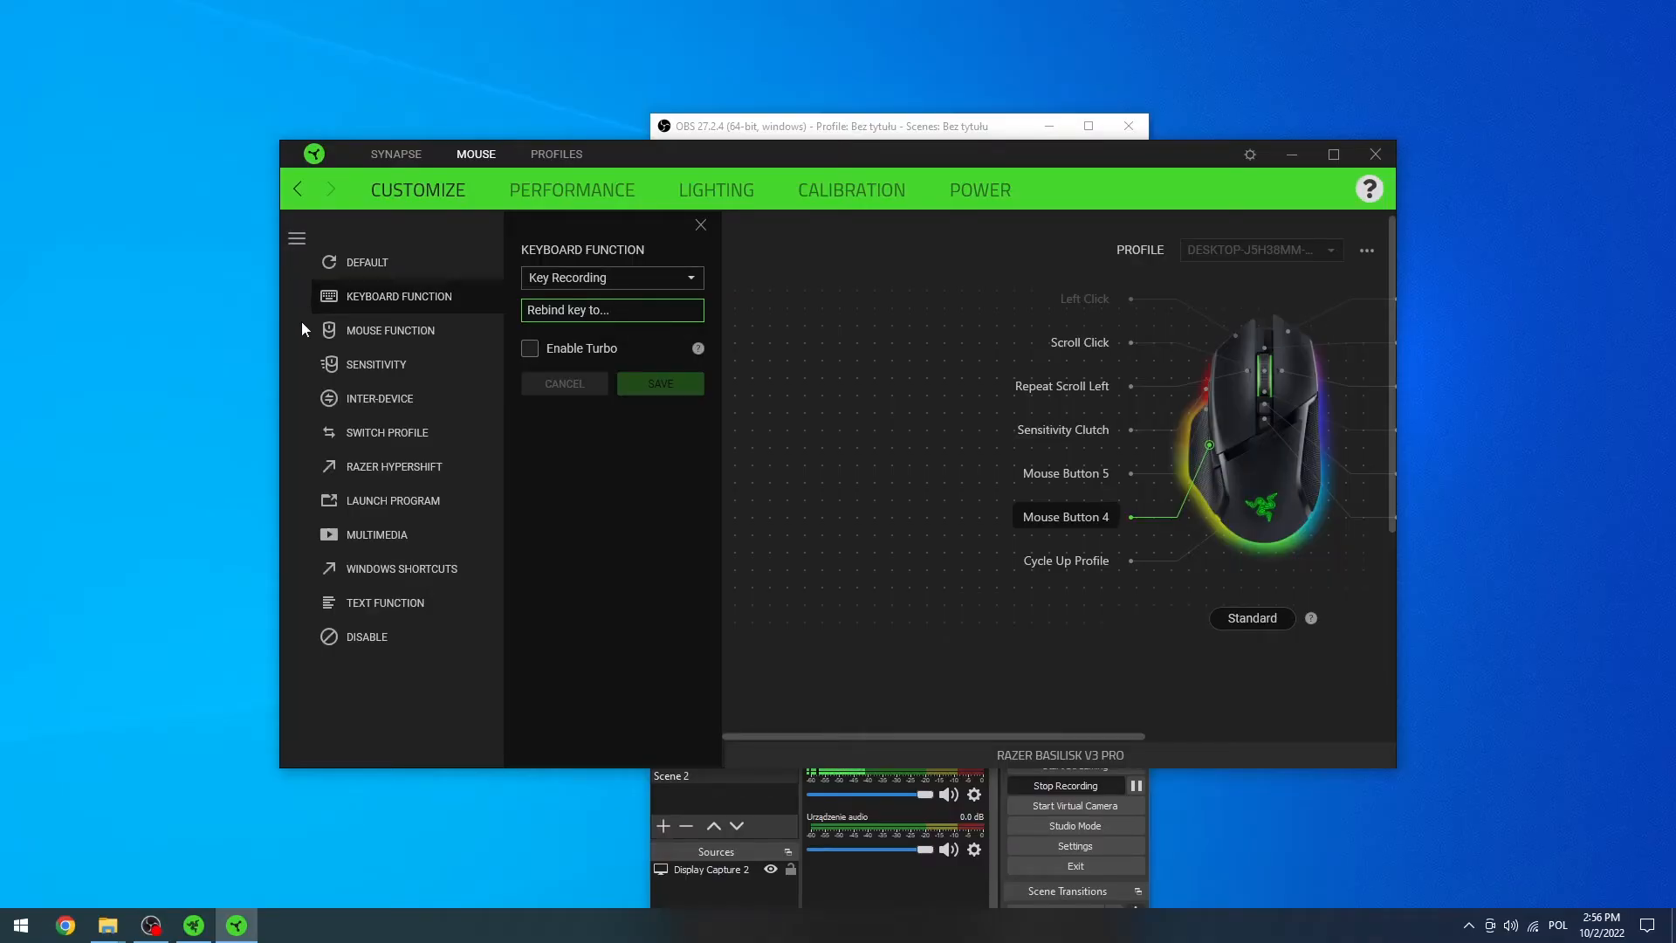
# Step: Record Space as Mouse Button 4's key and save the binding
pyautogui.press('space')
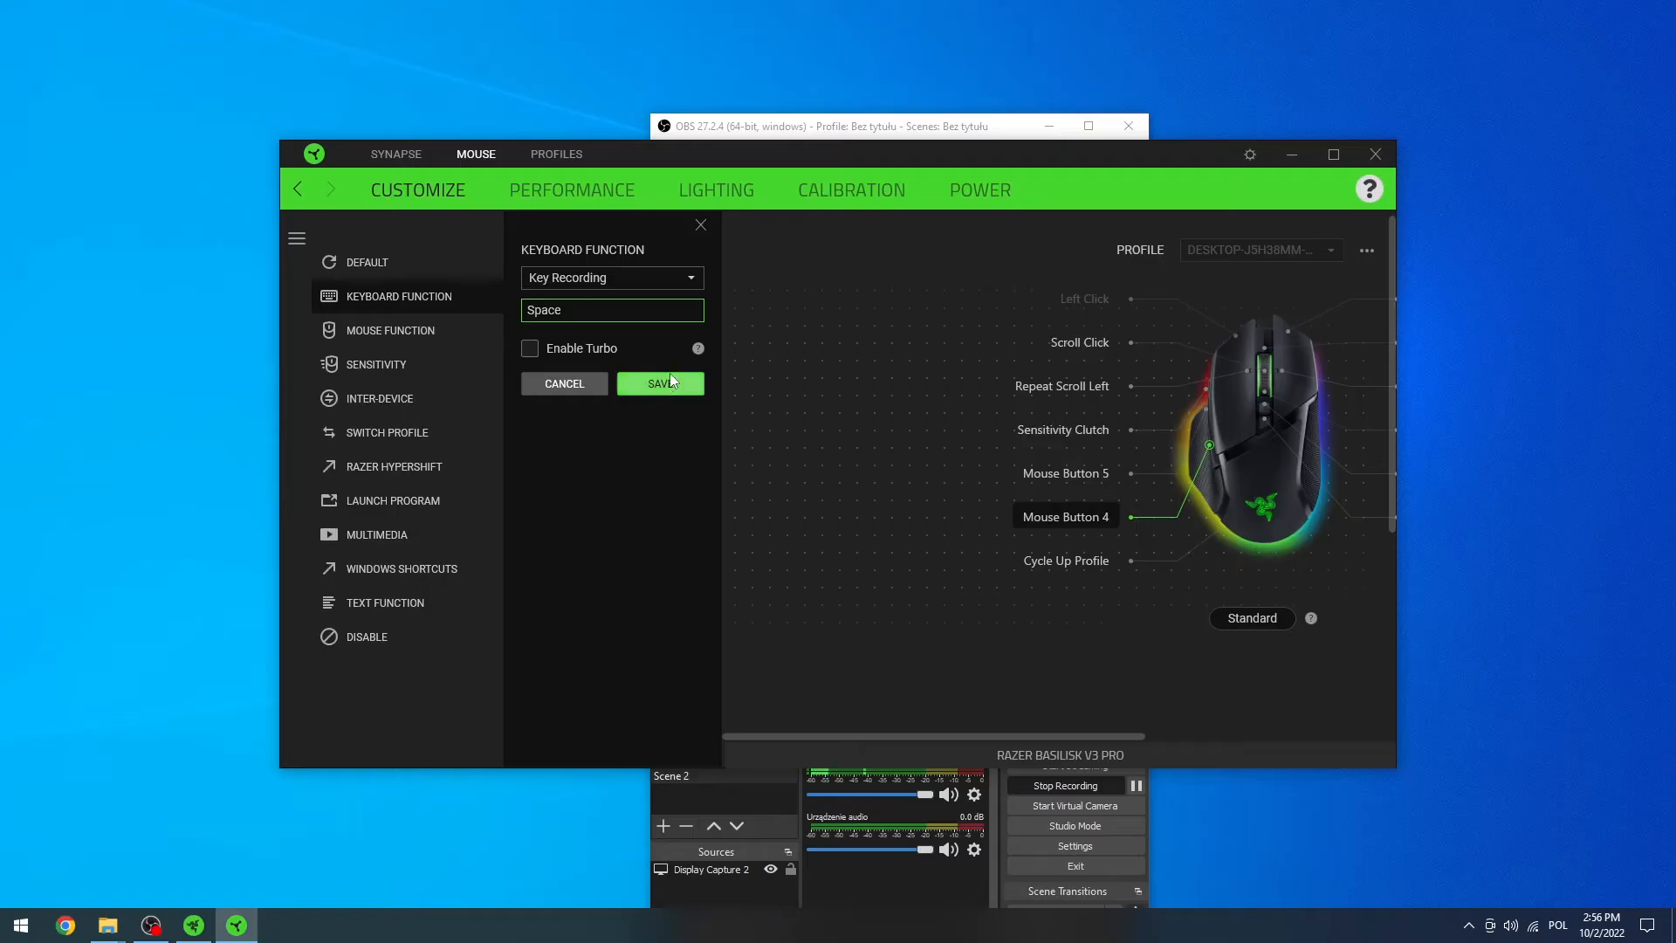
pyautogui.click(660, 384)
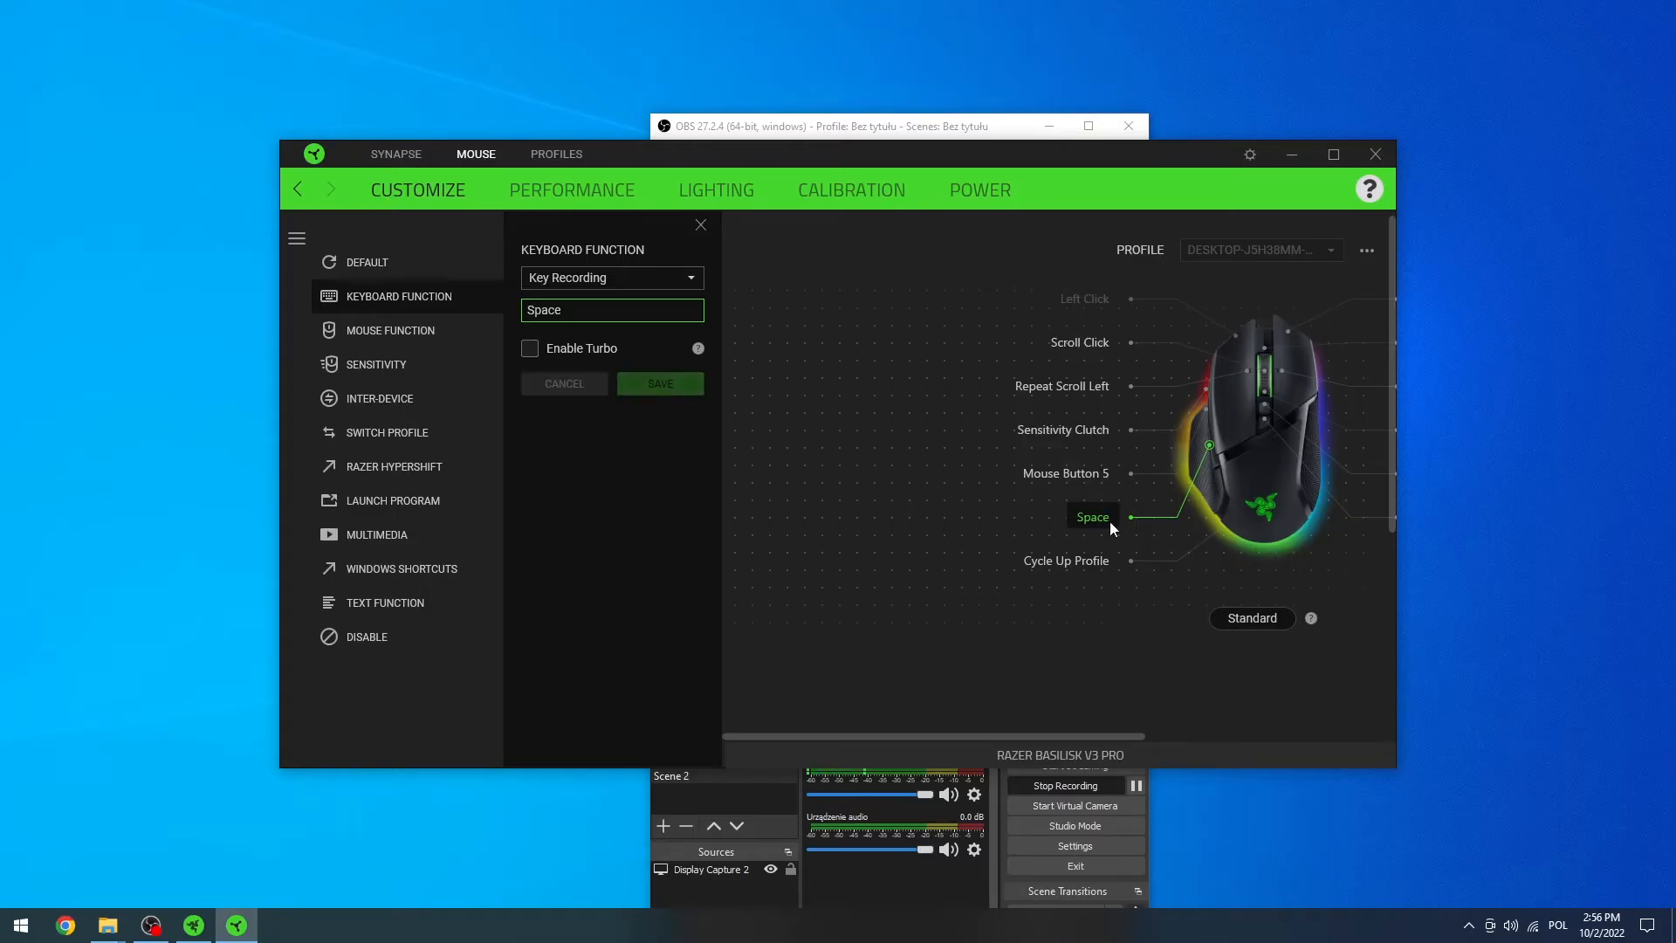
pyautogui.moveTo(1067, 523)
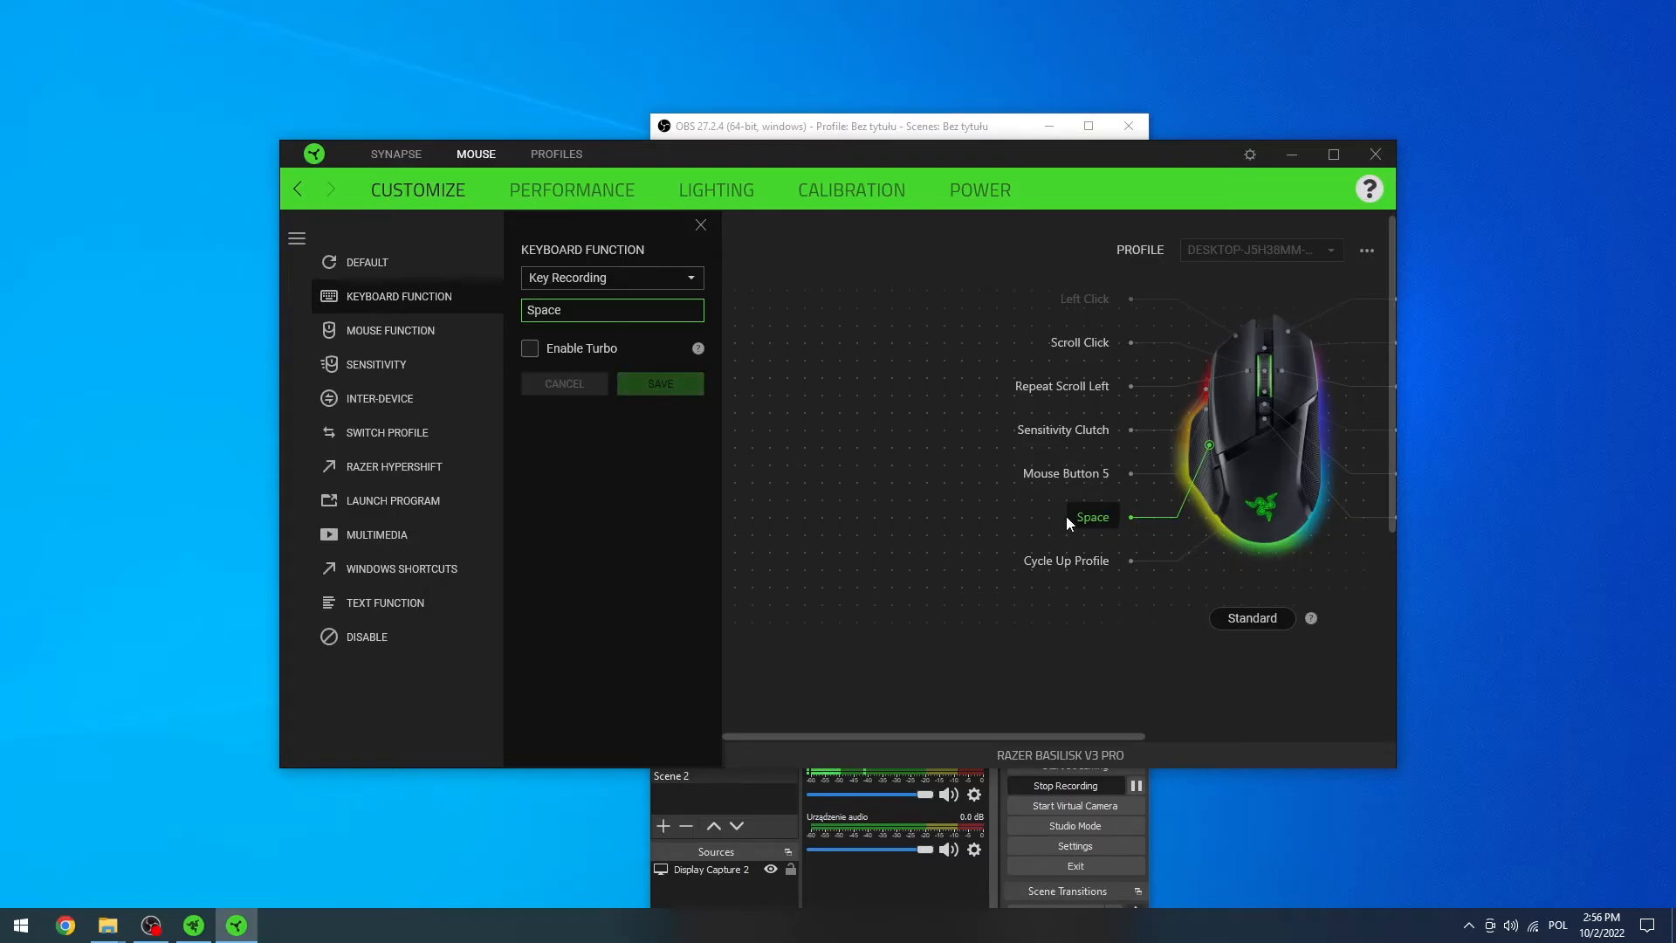
pyautogui.moveTo(1072, 462)
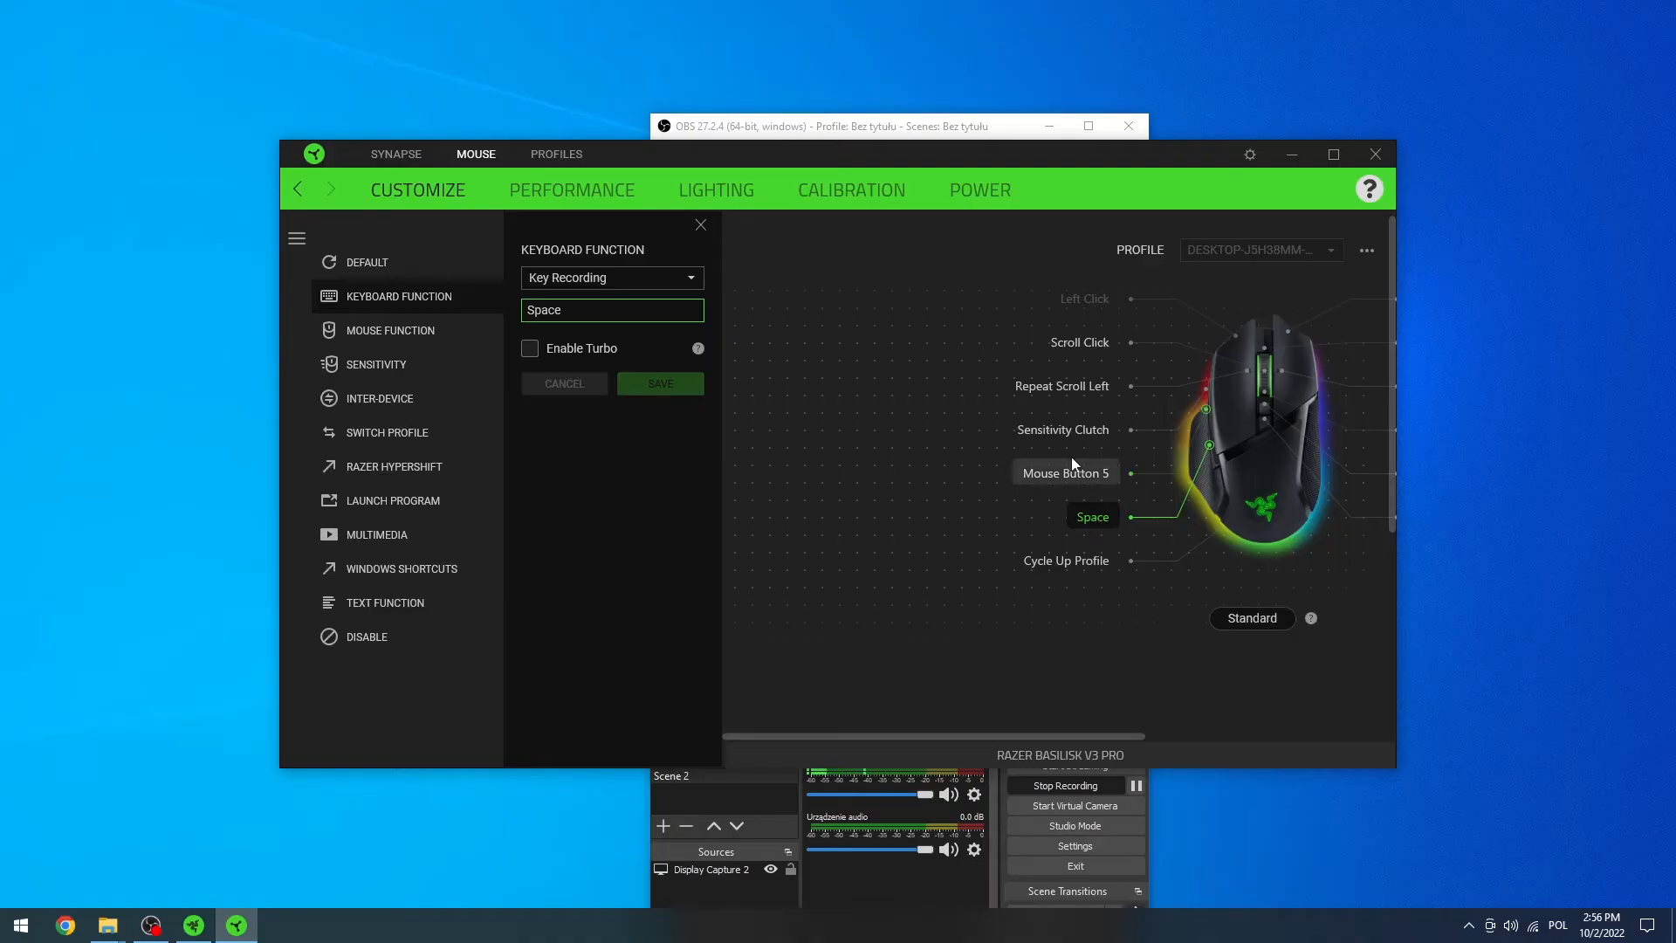
pyautogui.moveTo(437, 372)
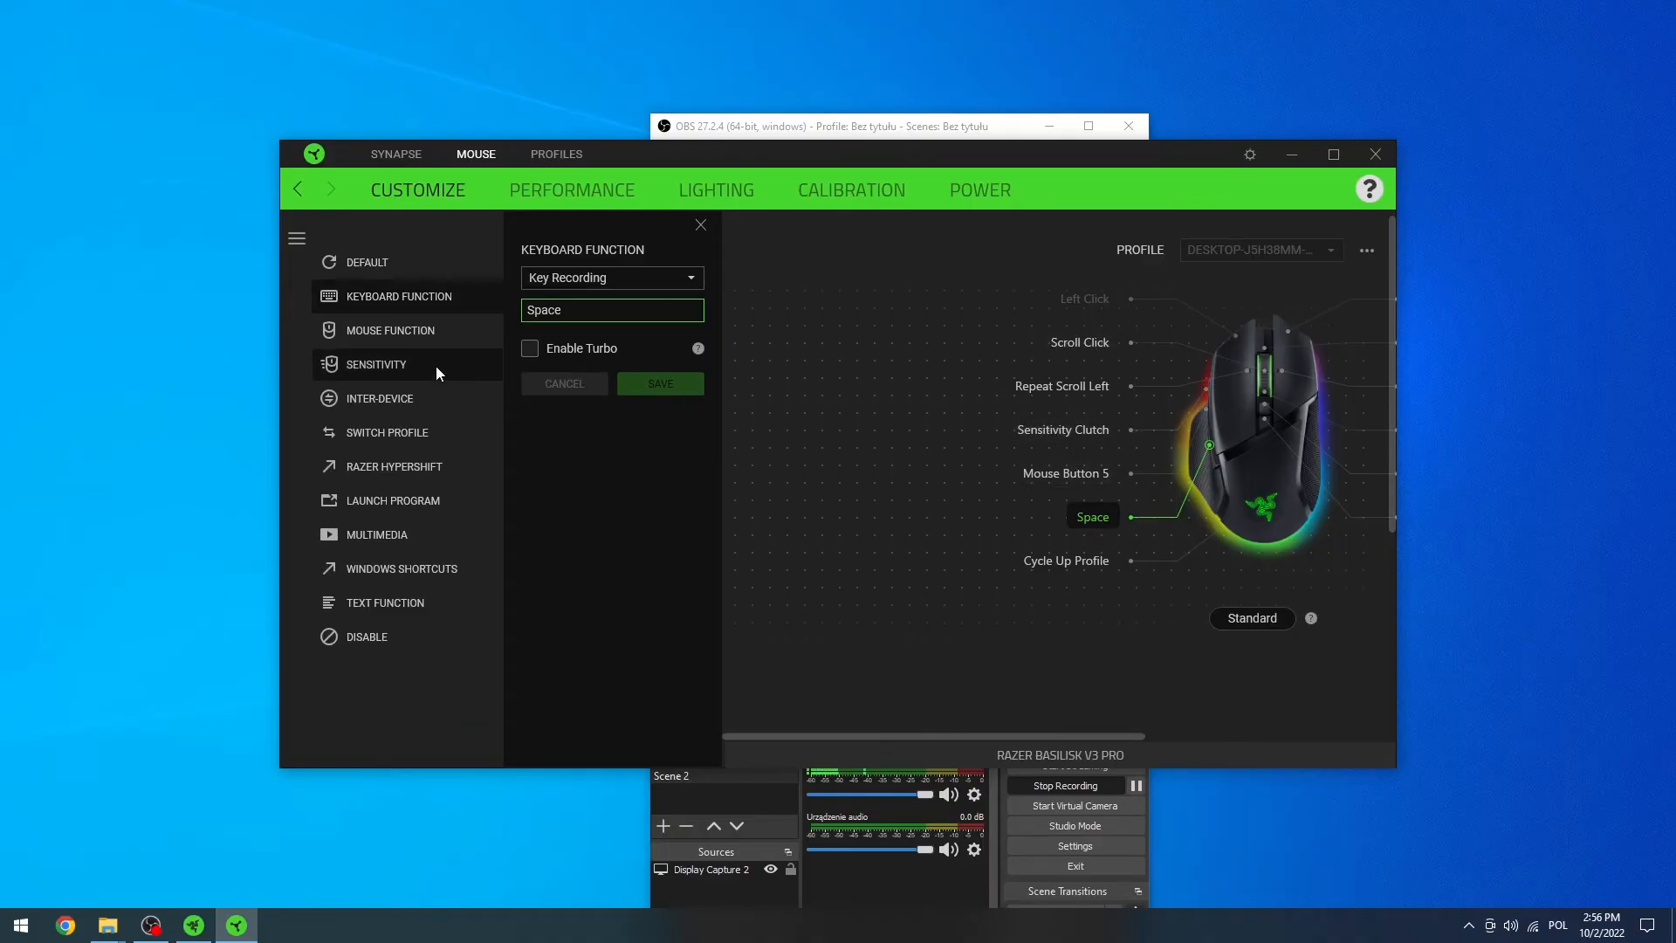
pyautogui.moveTo(778, 576)
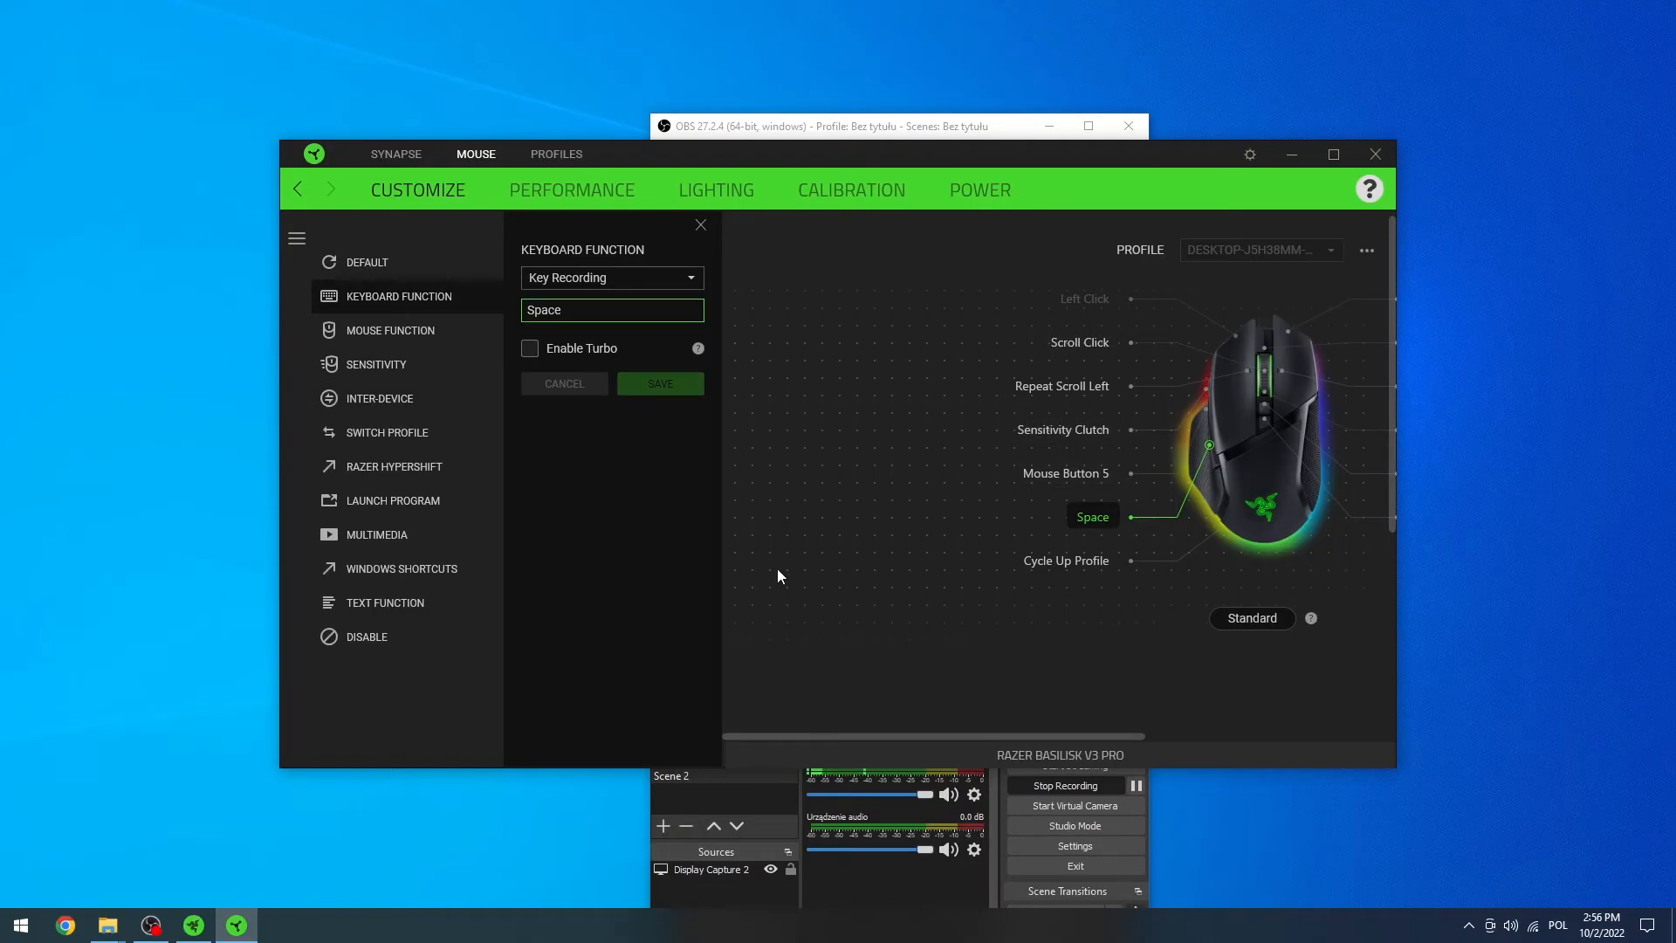